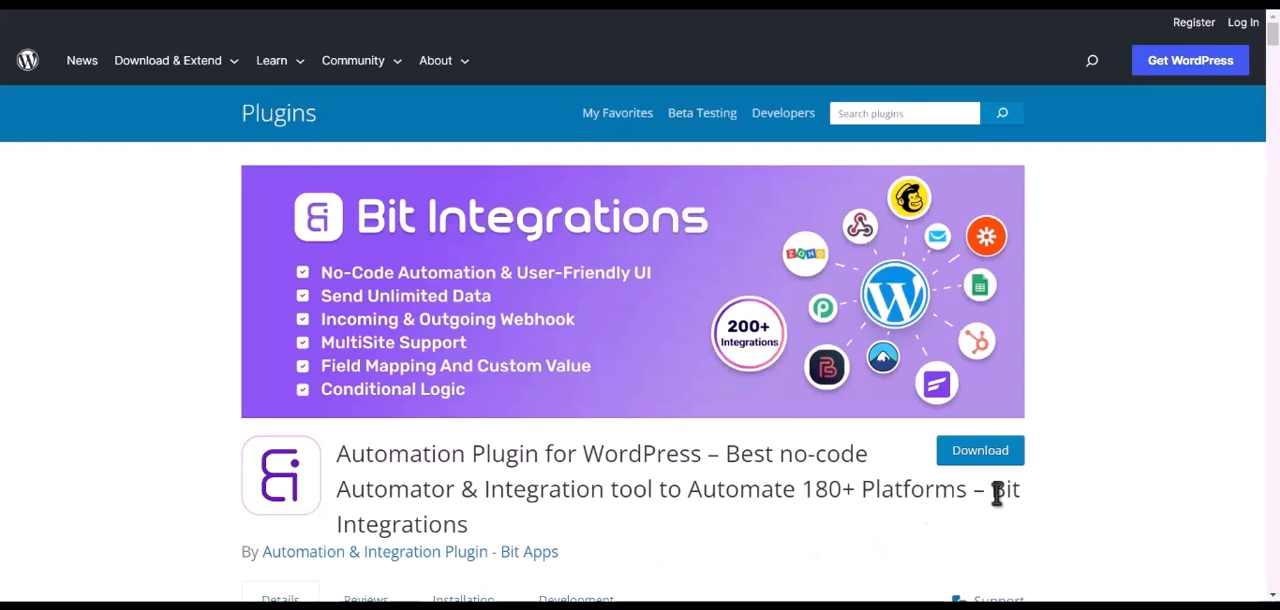
# Start a new integration and choose WPFunnels as the trigger
pyautogui.doubleClick(1004, 488)
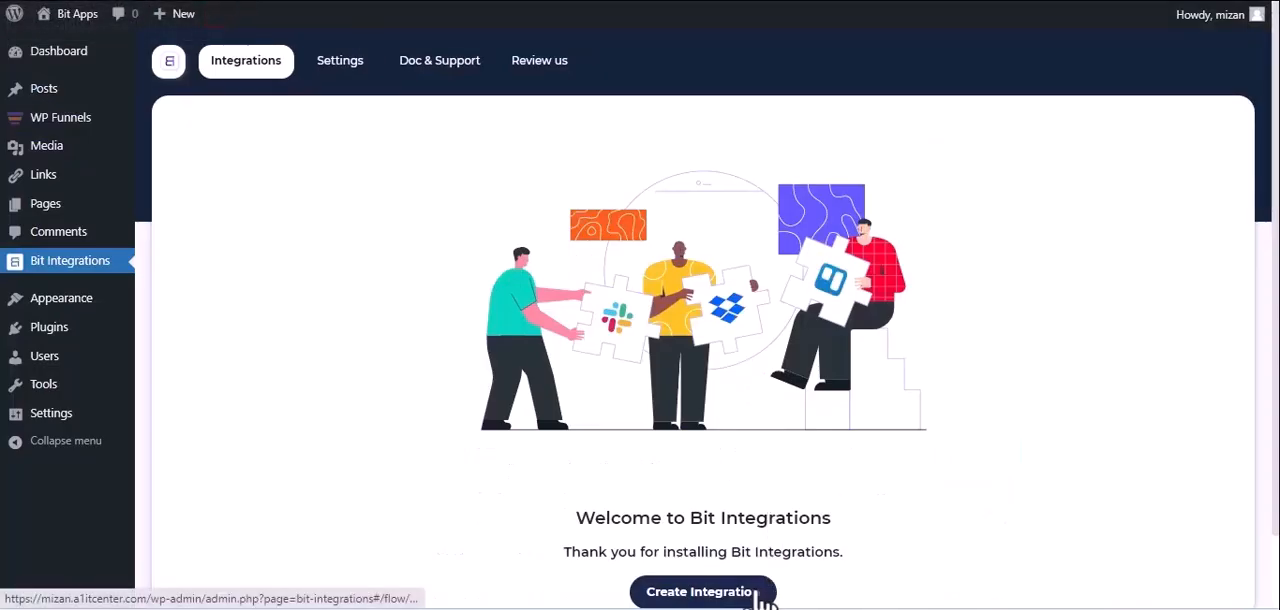
pyautogui.click(702, 592)
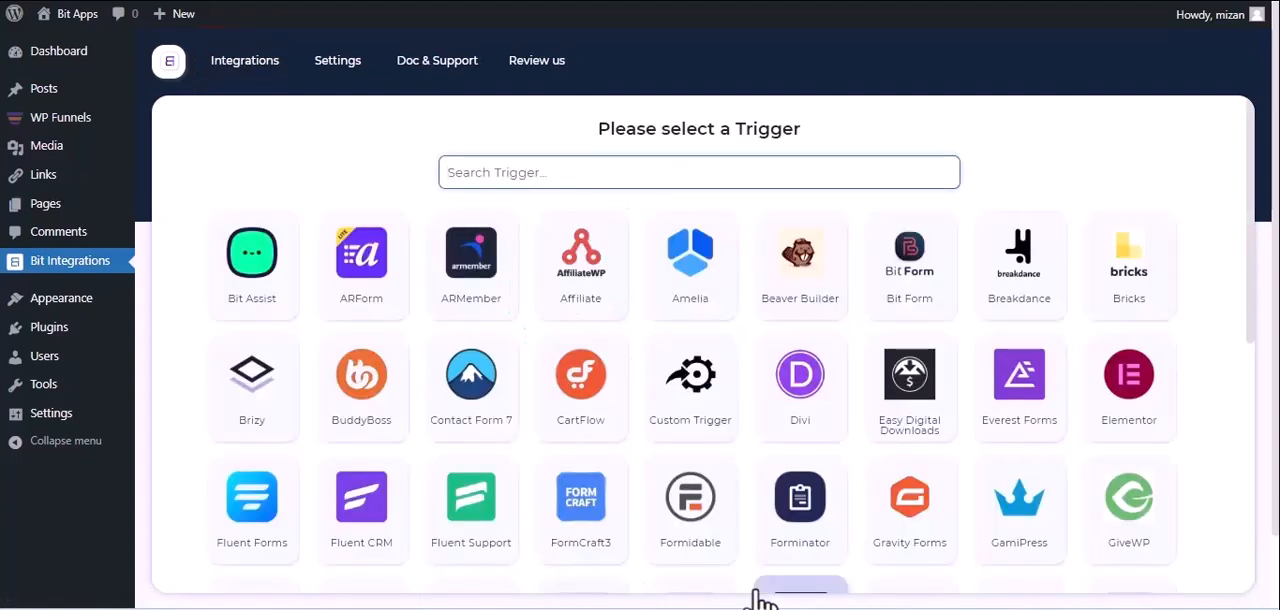
pyautogui.write('wp')
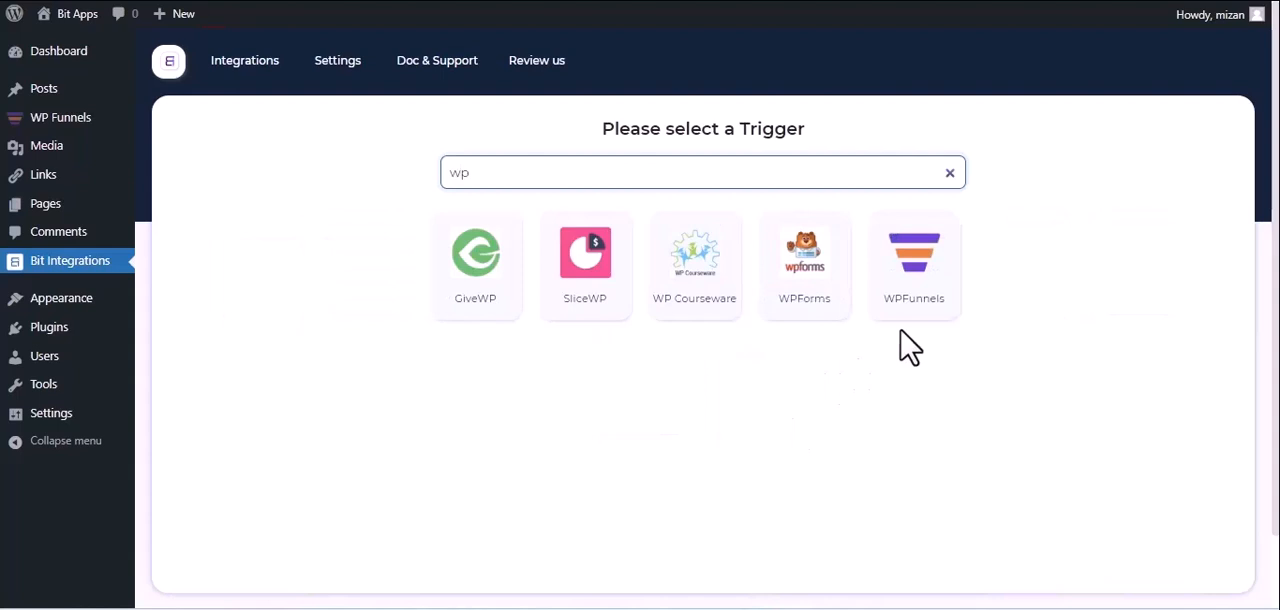
pyautogui.click(912, 260)
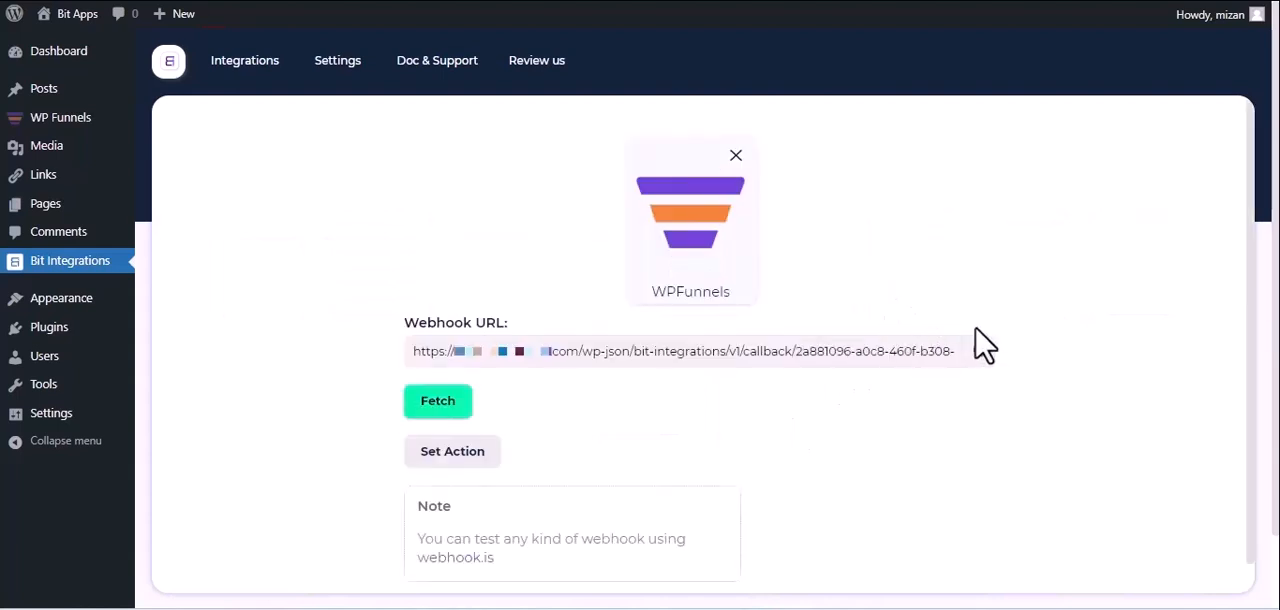
# Copy the WPFunnels webhook URL and begin fetching incoming webhook data
pyautogui.click(978, 350)
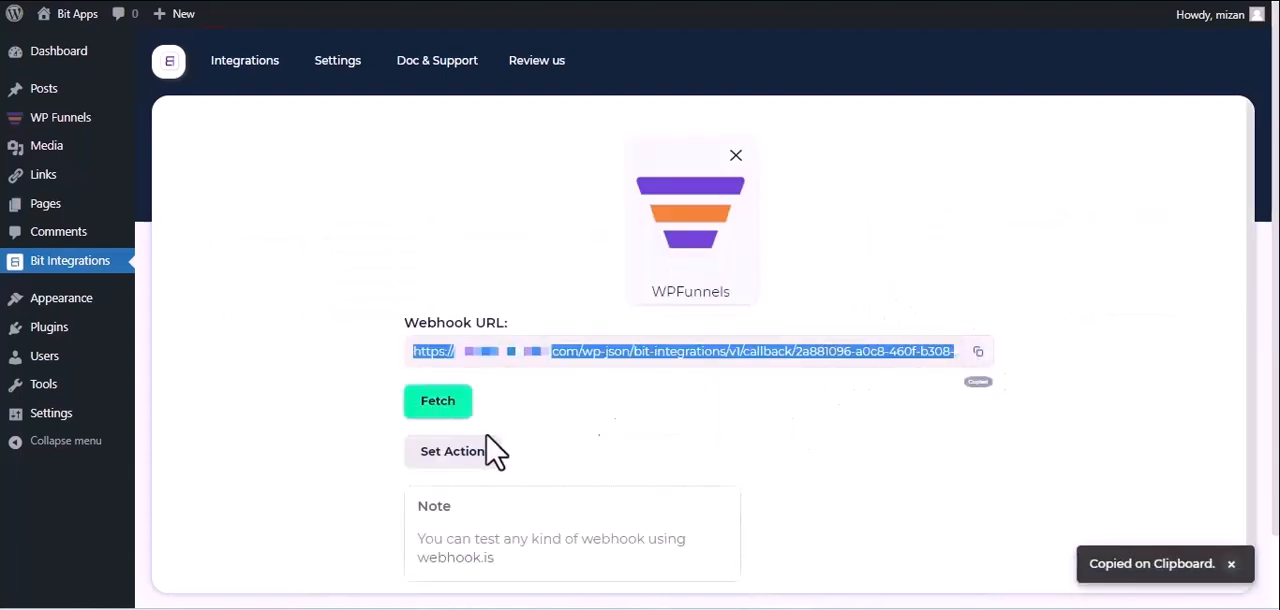
pyautogui.click(436, 400)
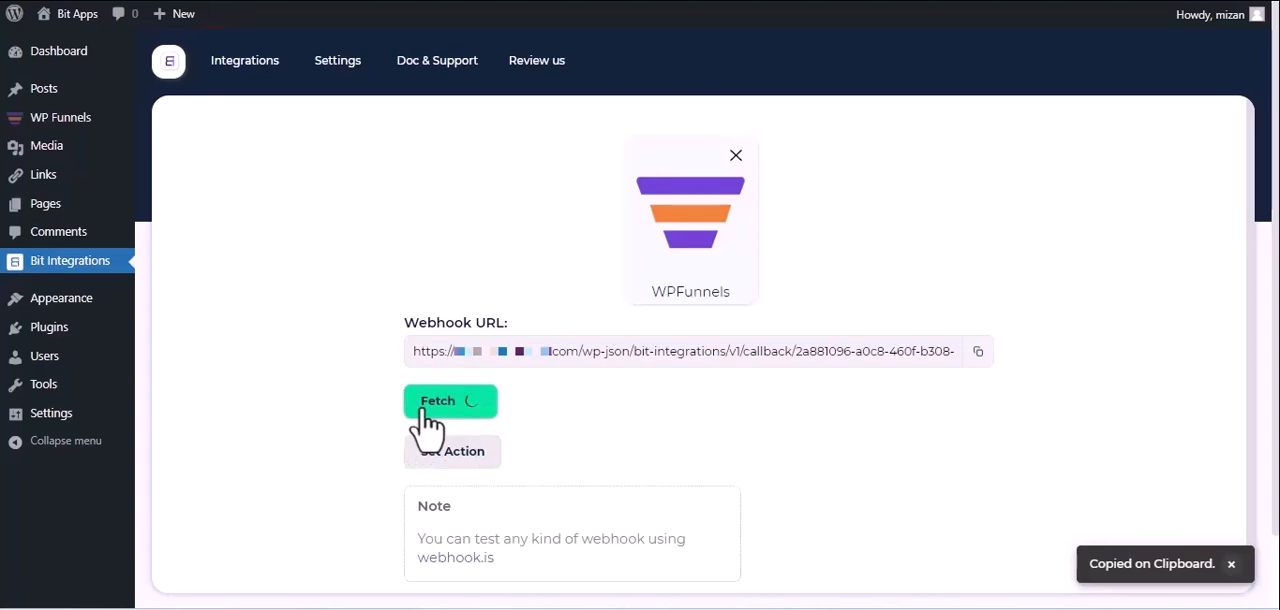
pyautogui.click(448, 400)
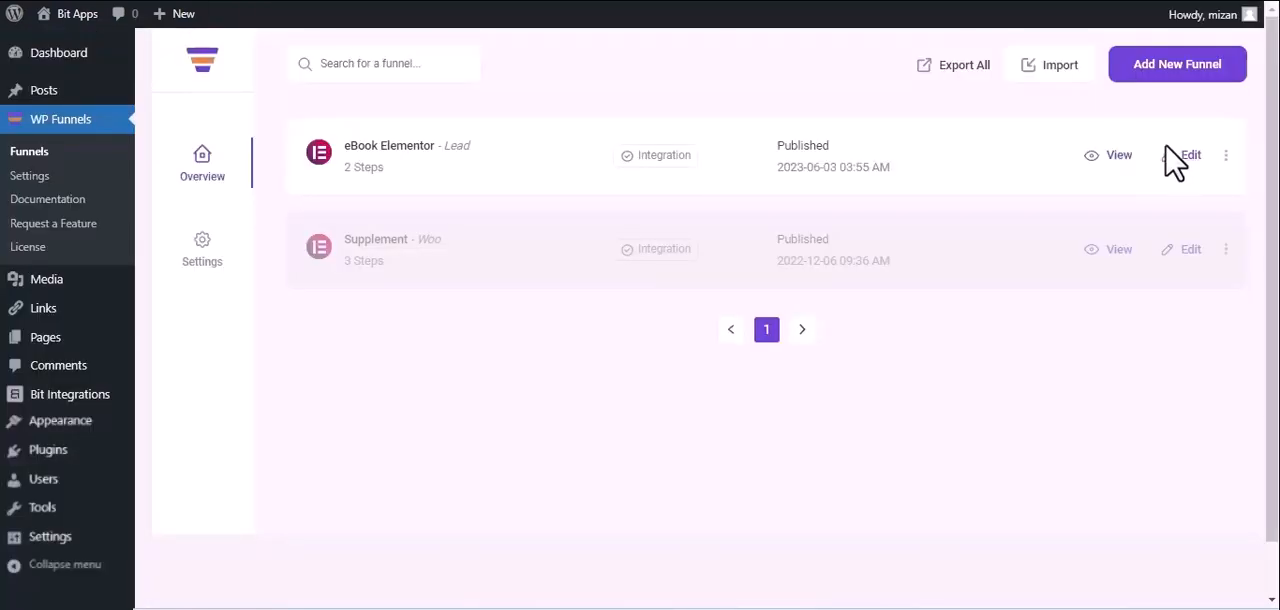
# Edit the eBook Elementor funnel to reach its empty webhooks list
pyautogui.click(1190, 156)
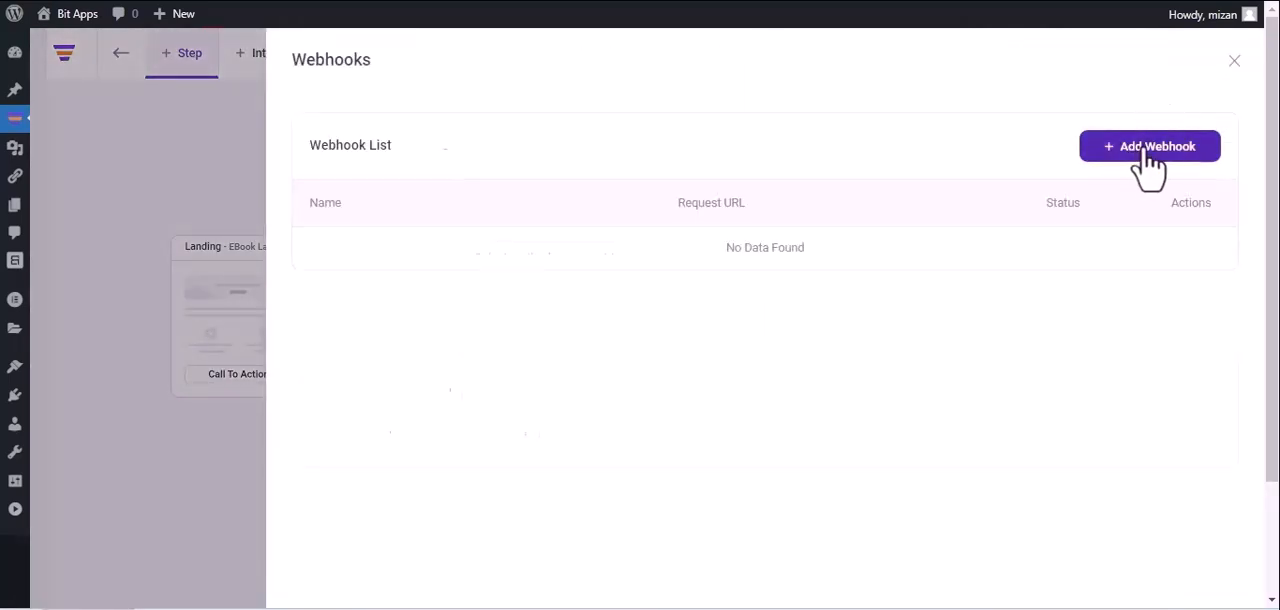
# Save a webhook 'Bit Integrations' posting JSON to the copied URL after eBook Landing optin submission
pyautogui.click(1148, 146)
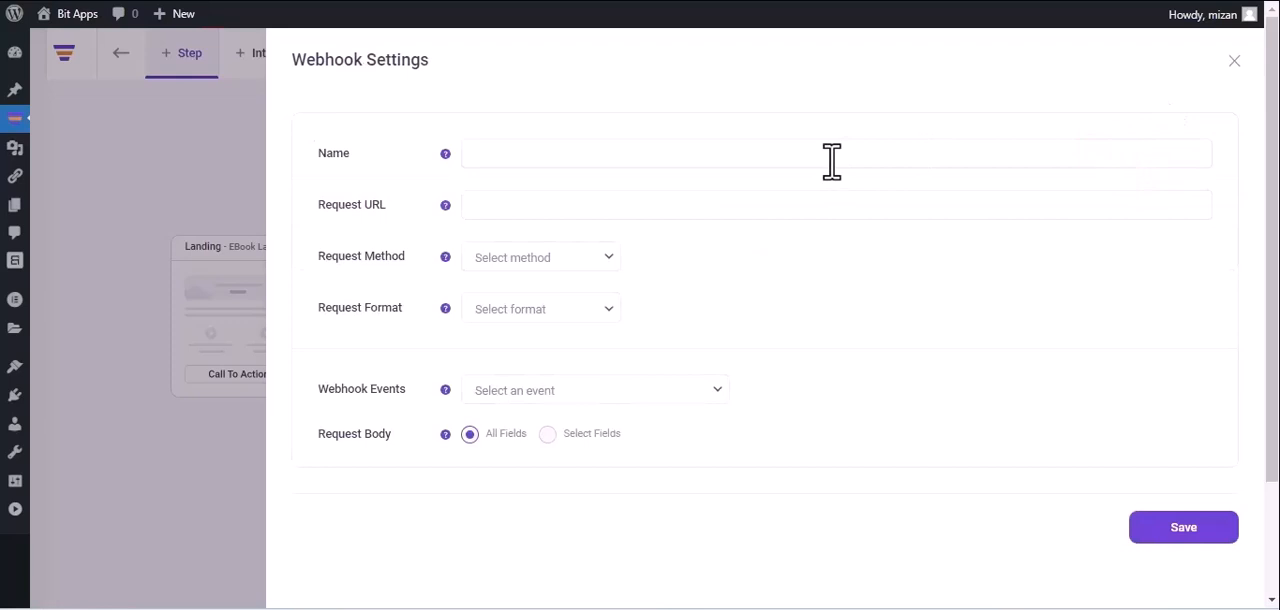
pyautogui.write('Bit Integrations')
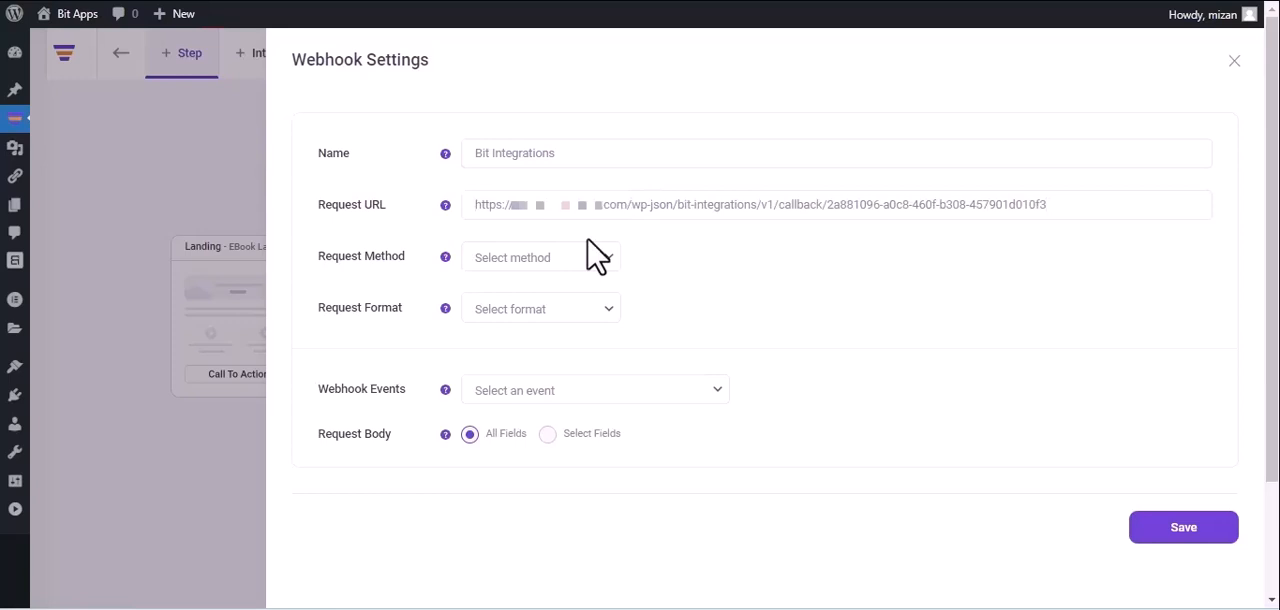
pyautogui.click(540, 256)
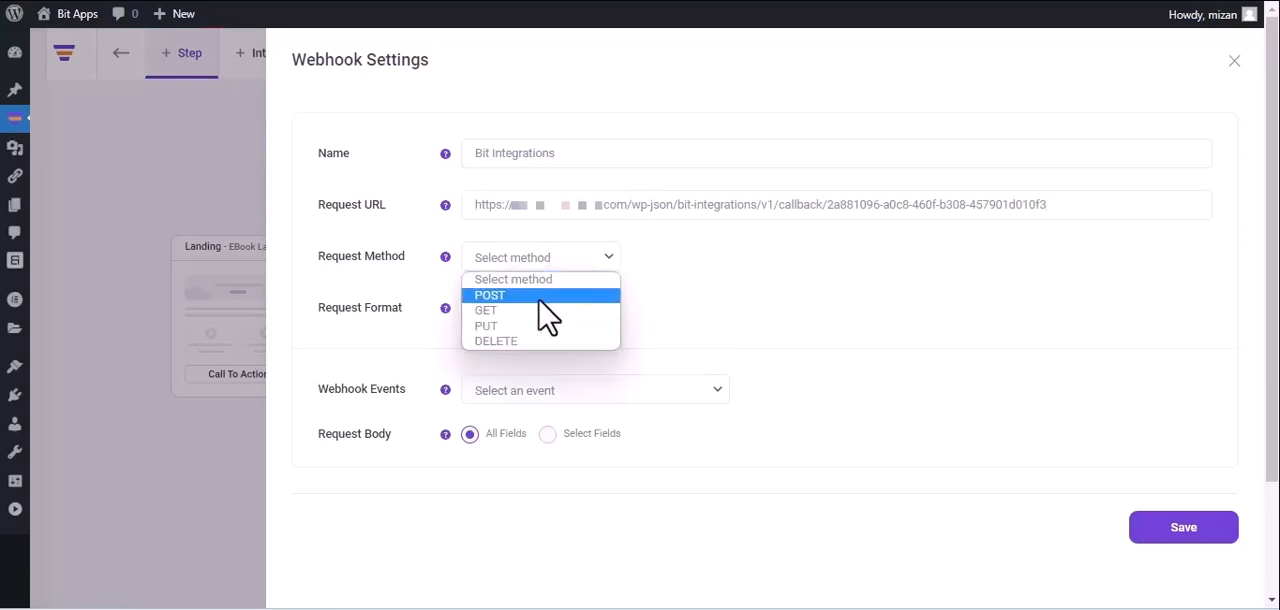
pyautogui.click(488, 294)
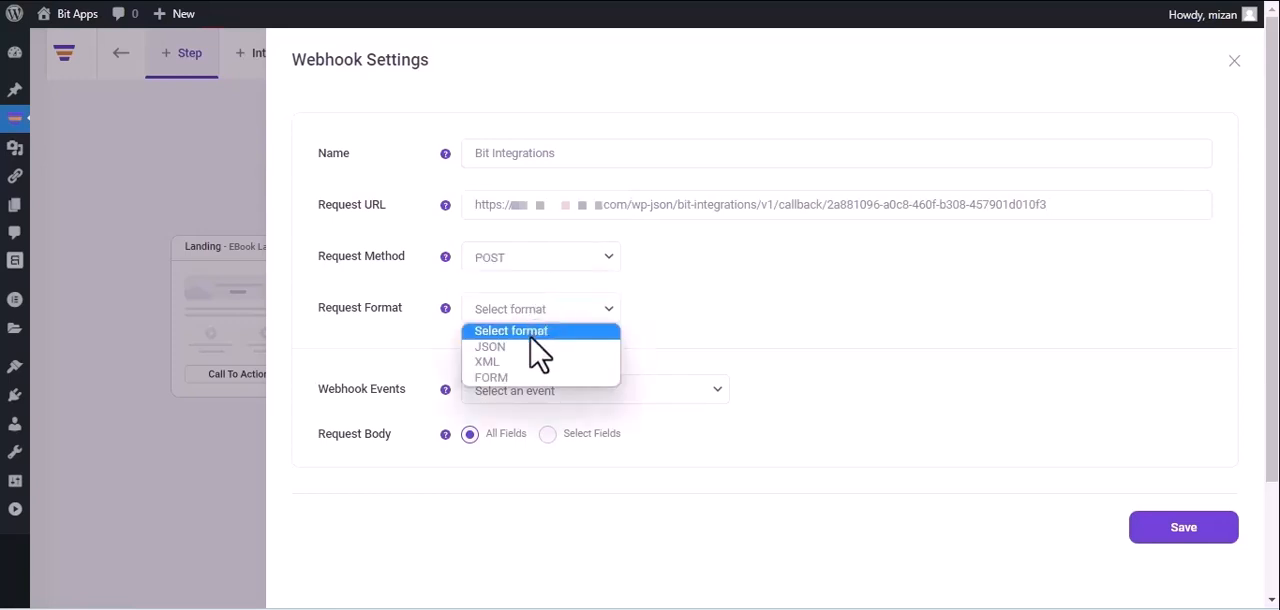
pyautogui.click(490, 348)
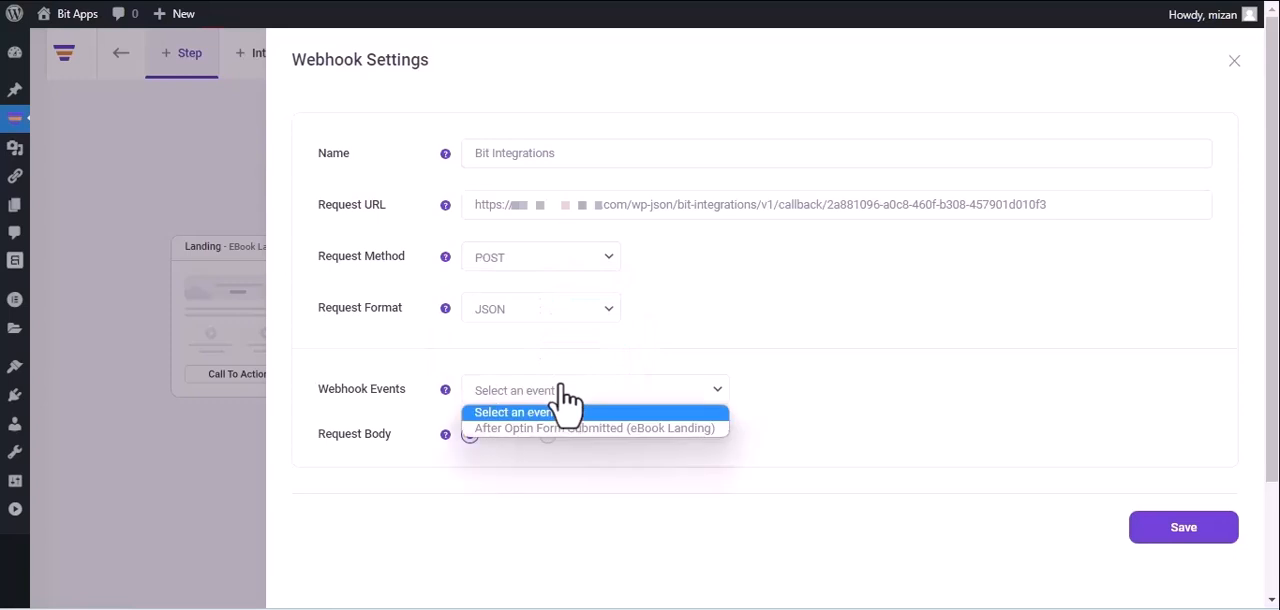
pyautogui.click(594, 428)
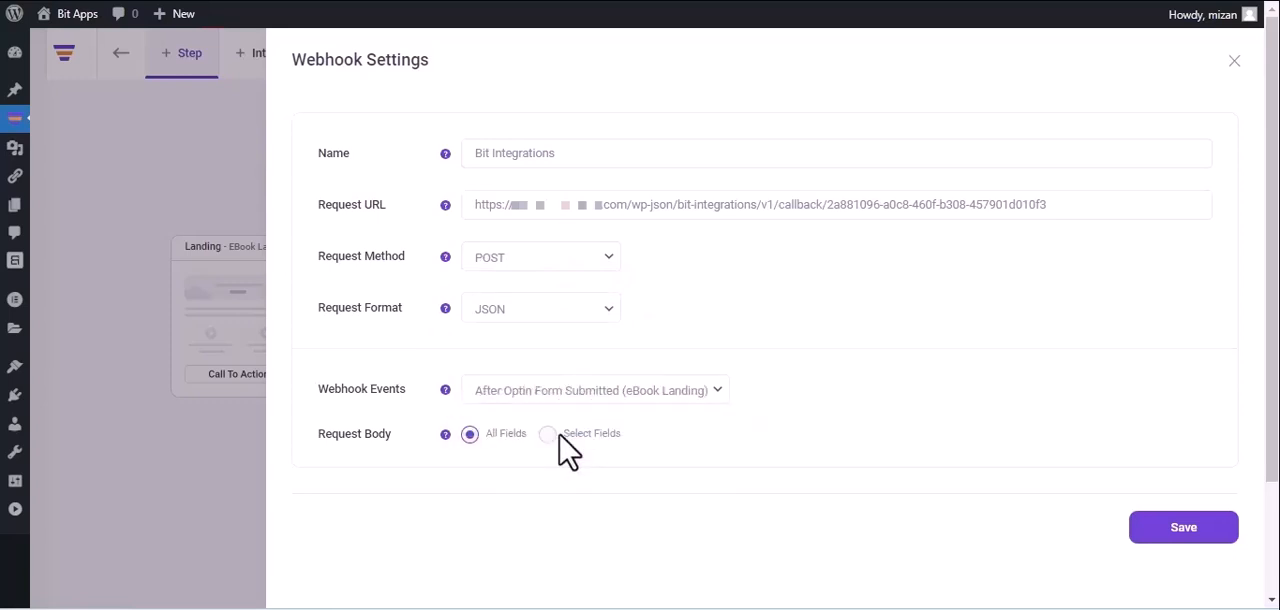
pyautogui.moveTo(1200, 556)
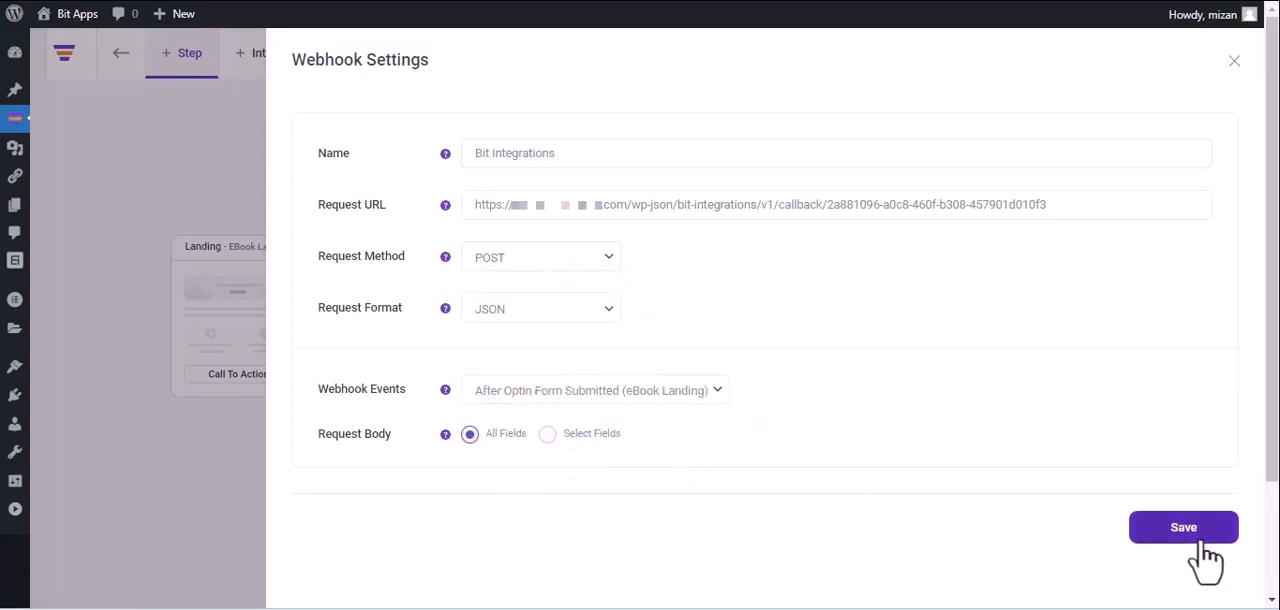
pyautogui.click(1184, 528)
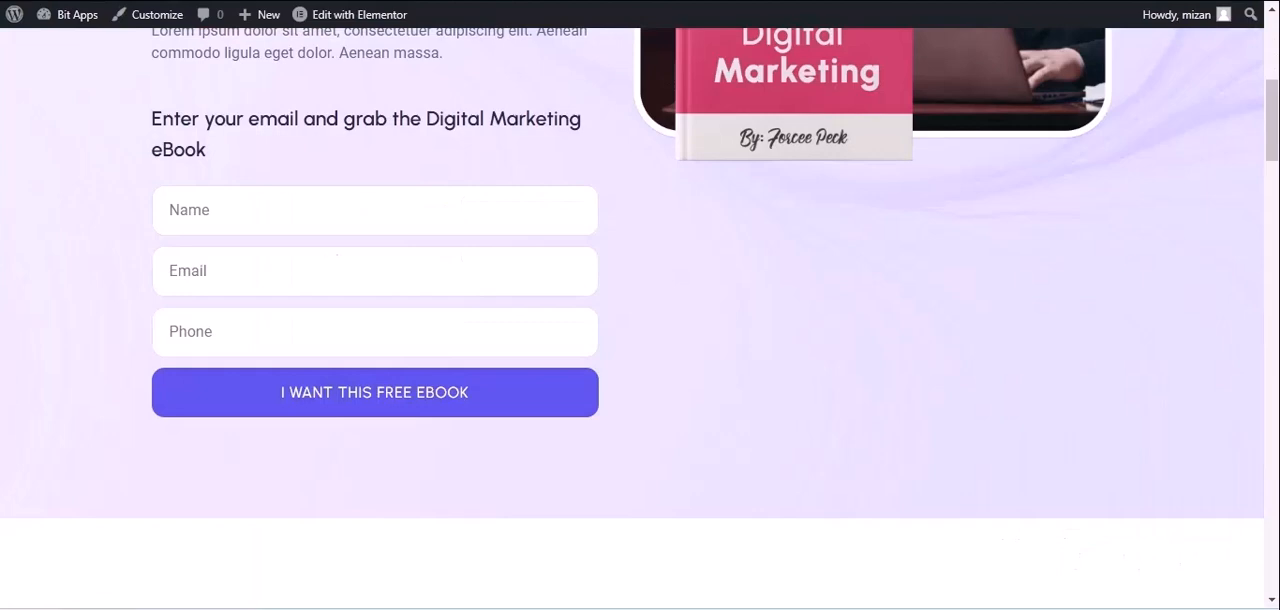
# Submit the ebook signup form with a sample name, support@ email and phone 4445556
pyautogui.click(374, 210)
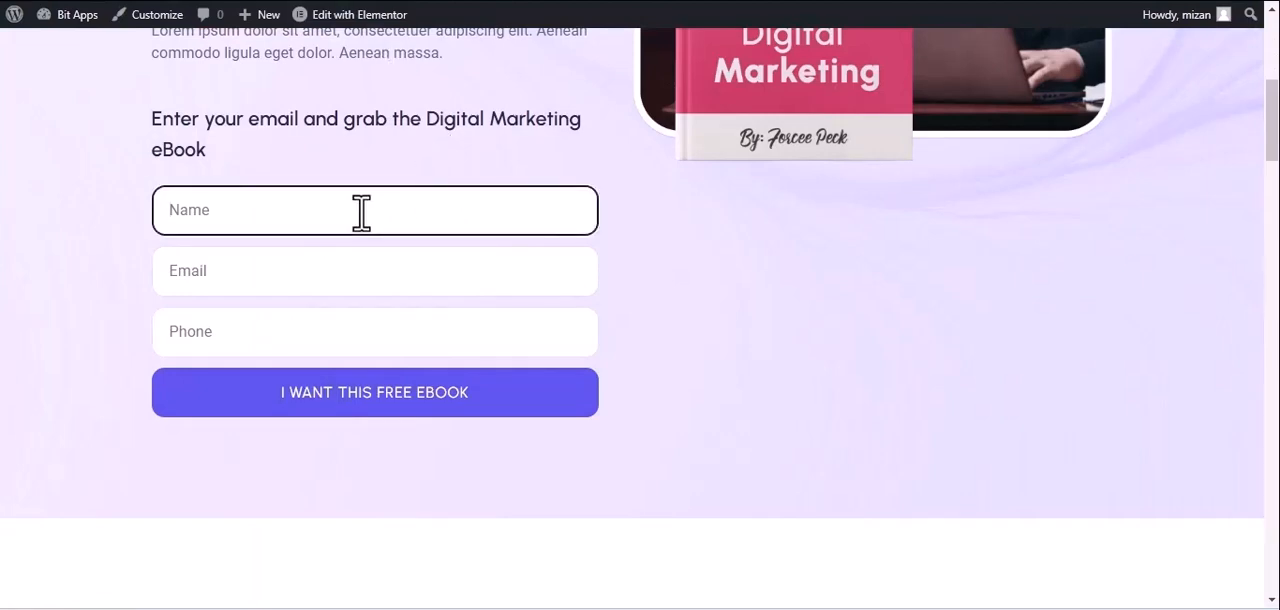
pyautogui.write('Bit Integration')
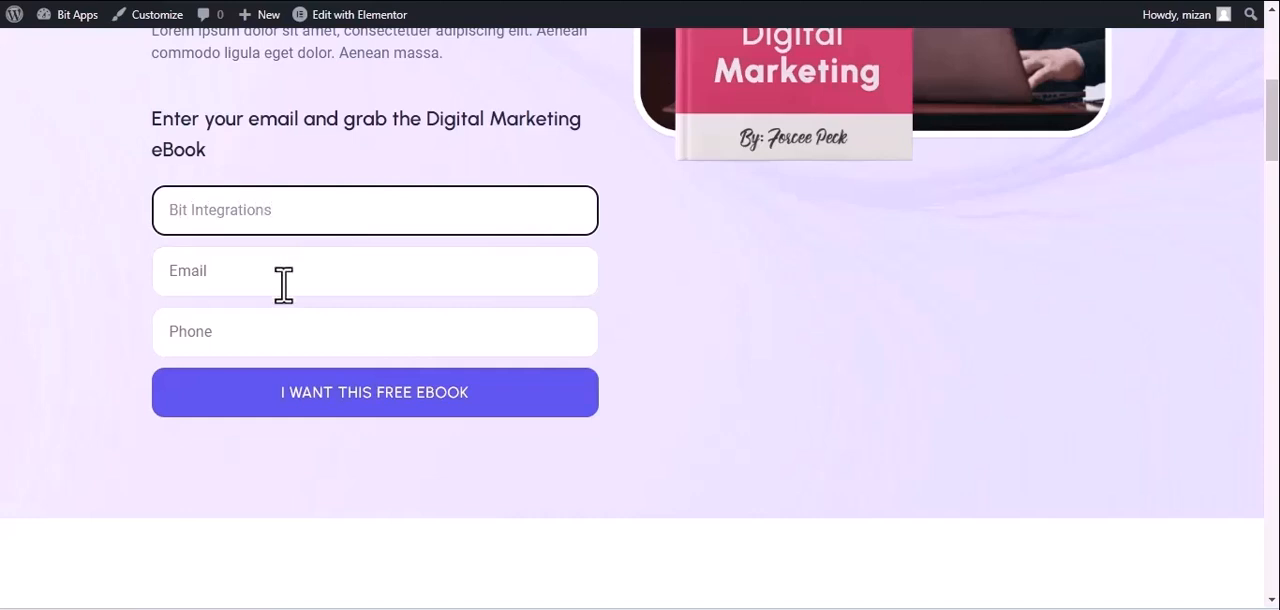
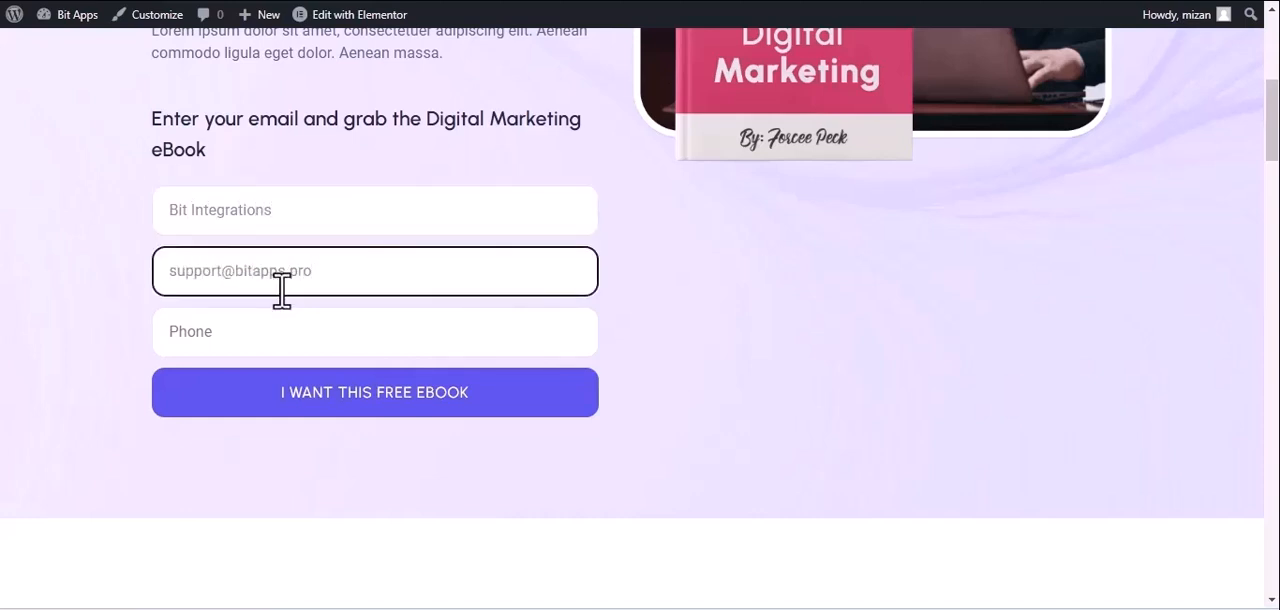
pyautogui.write('4445556')
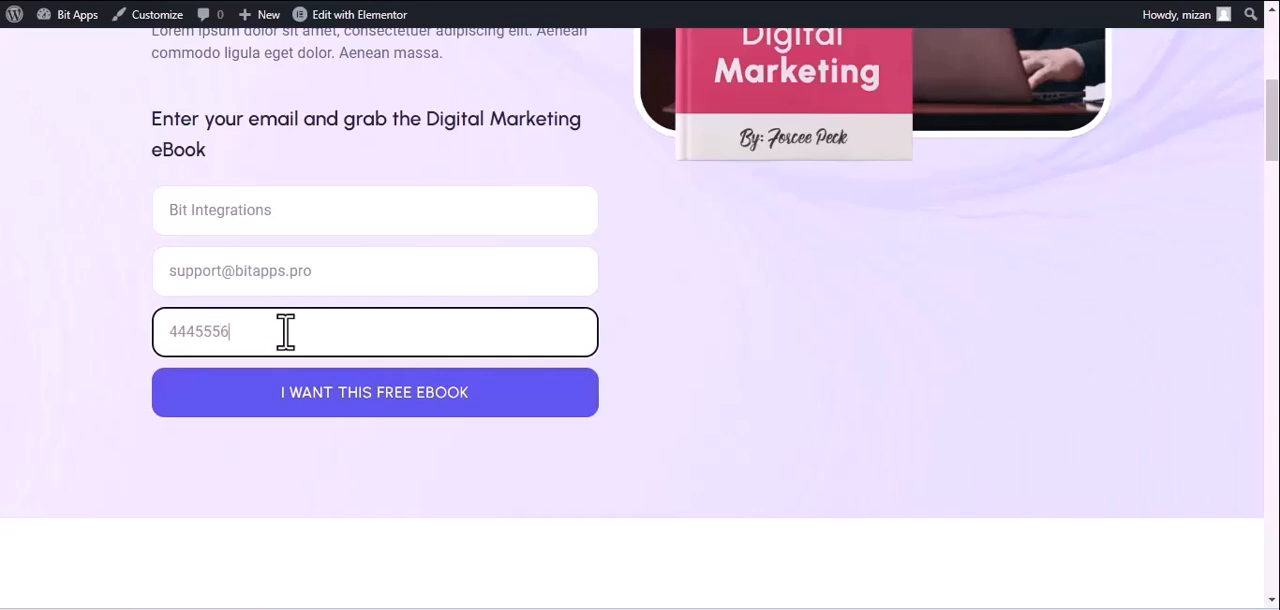
pyautogui.click(374, 392)
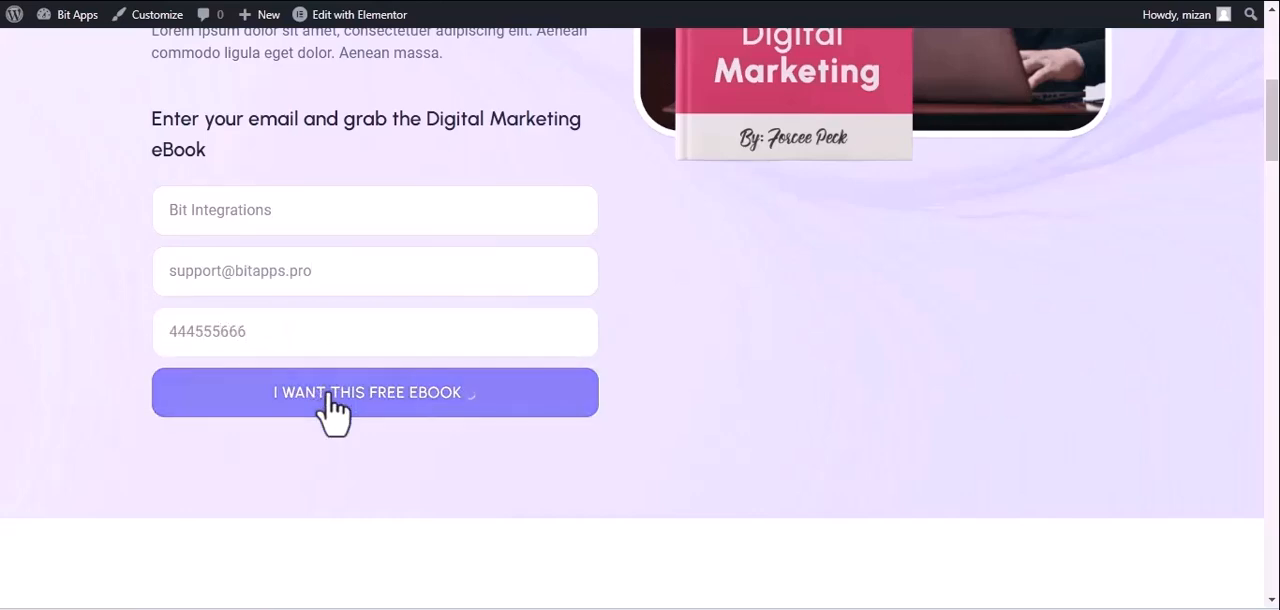
pyautogui.click(374, 392)
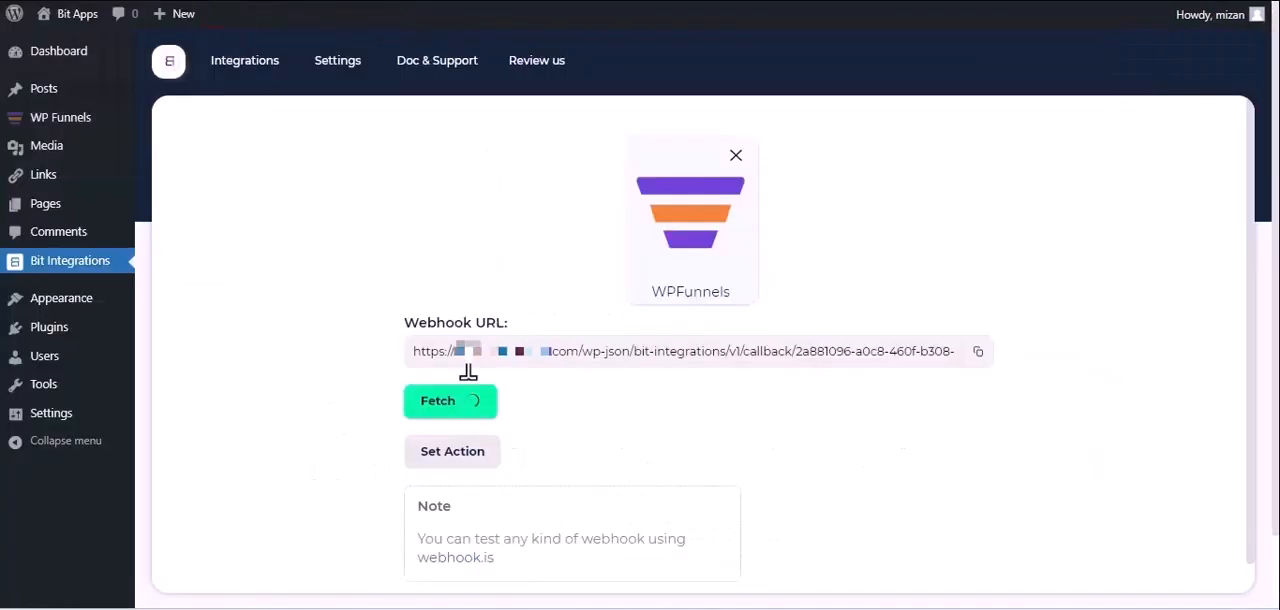
# Fetch the submitted form fields in Bit Integrations
pyautogui.click(452, 400)
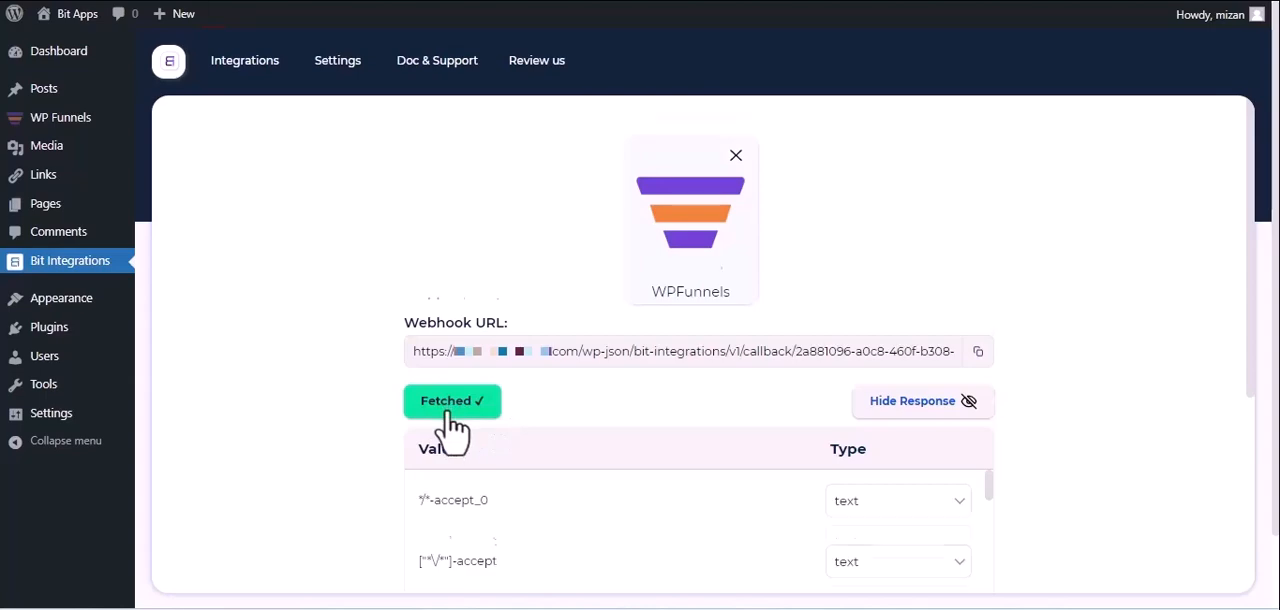
pyautogui.scroll(-3)
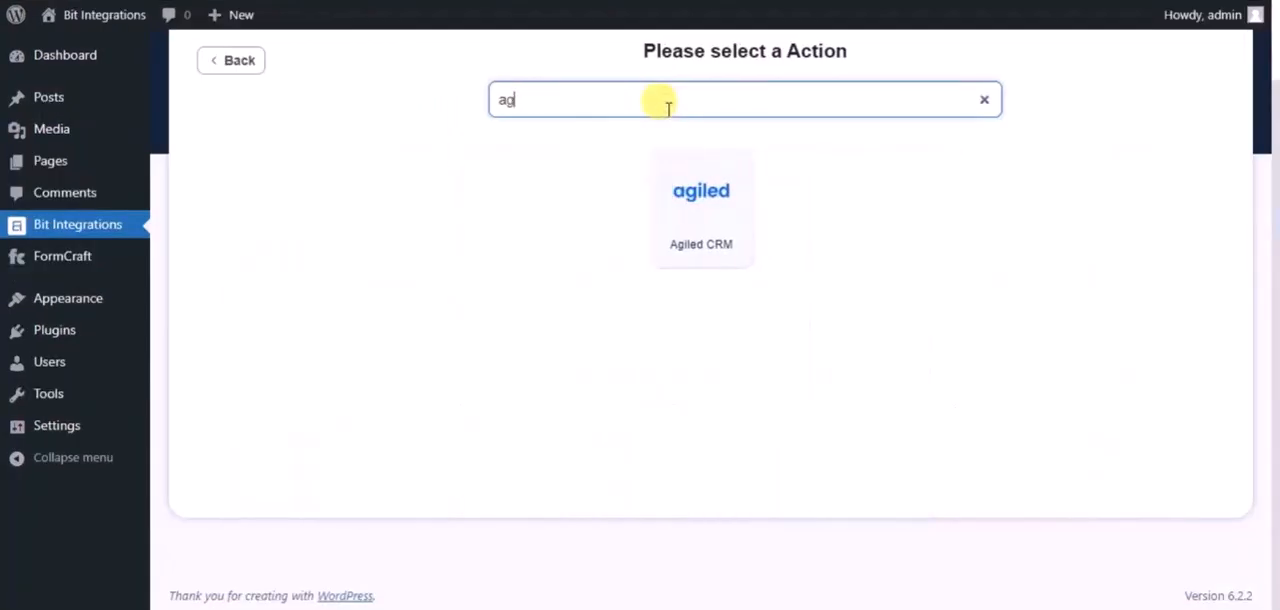
# Choose Agiled CRM as the action and name the integration
pyautogui.write('i')
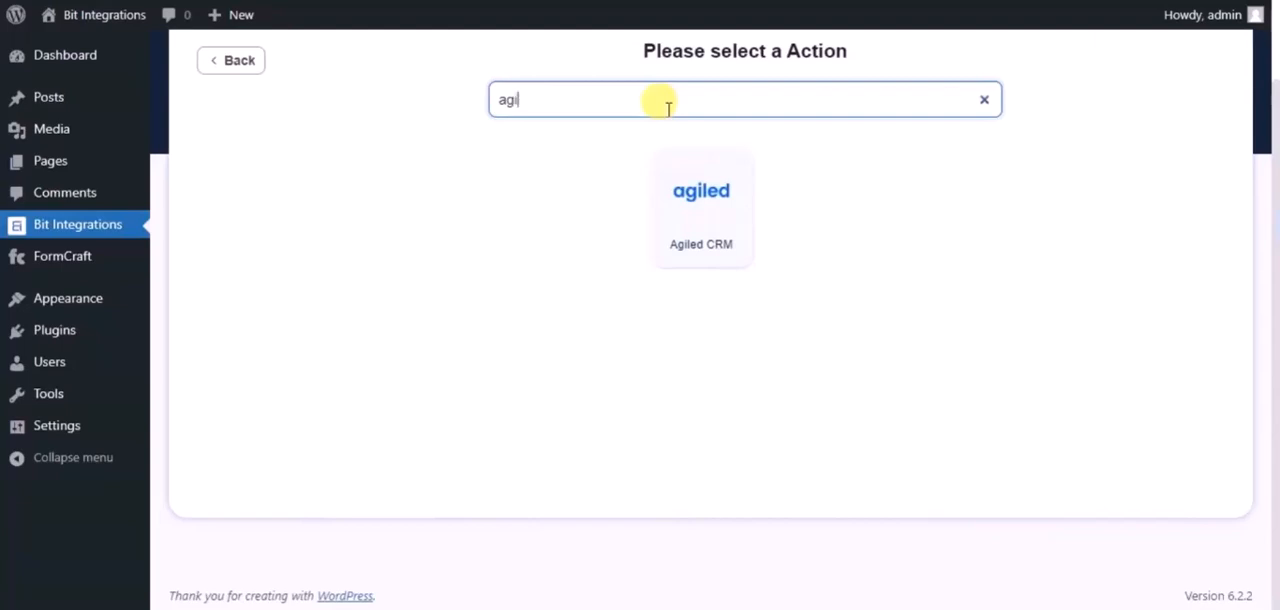
pyautogui.click(700, 210)
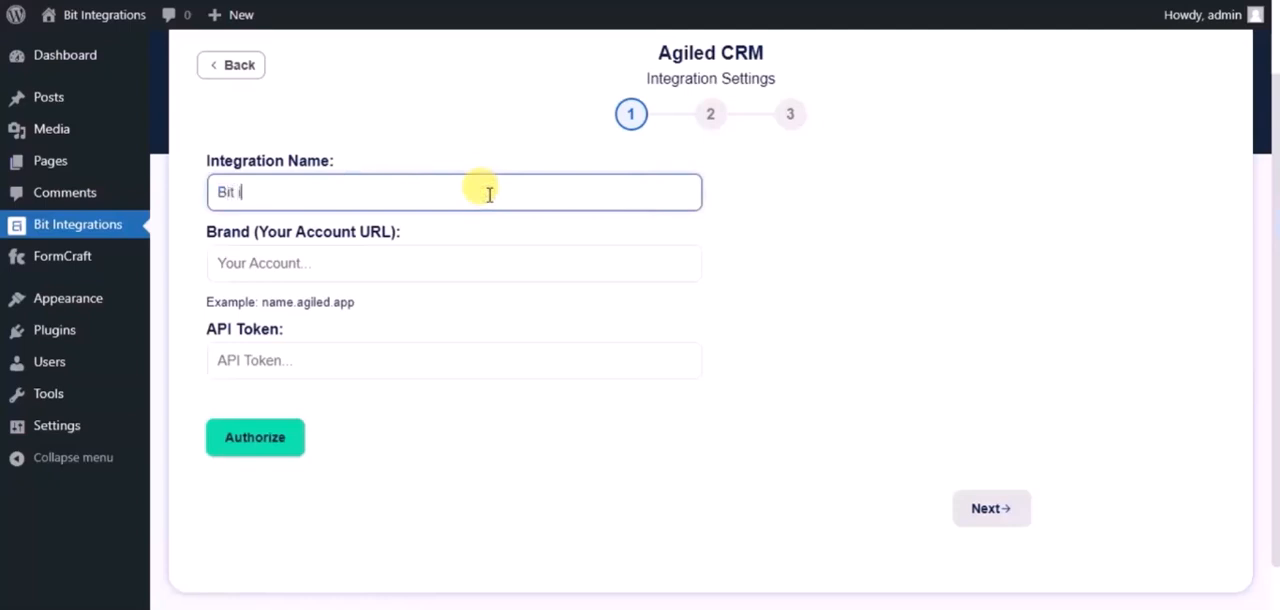
pyautogui.write('nteg')
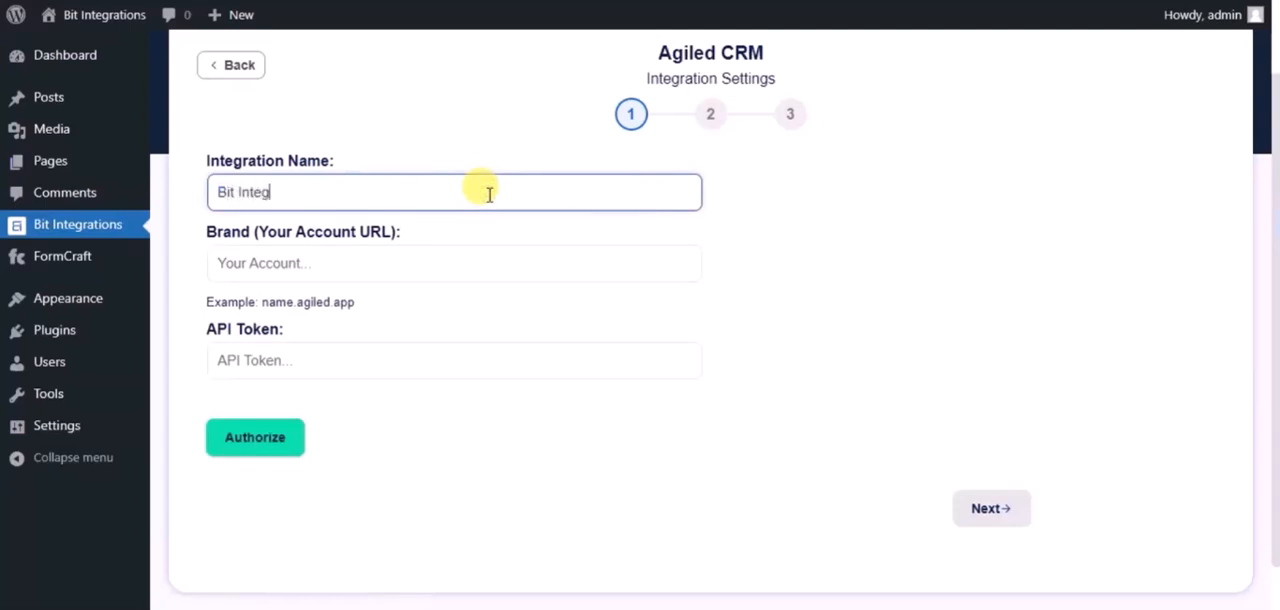
pyautogui.write('ration')
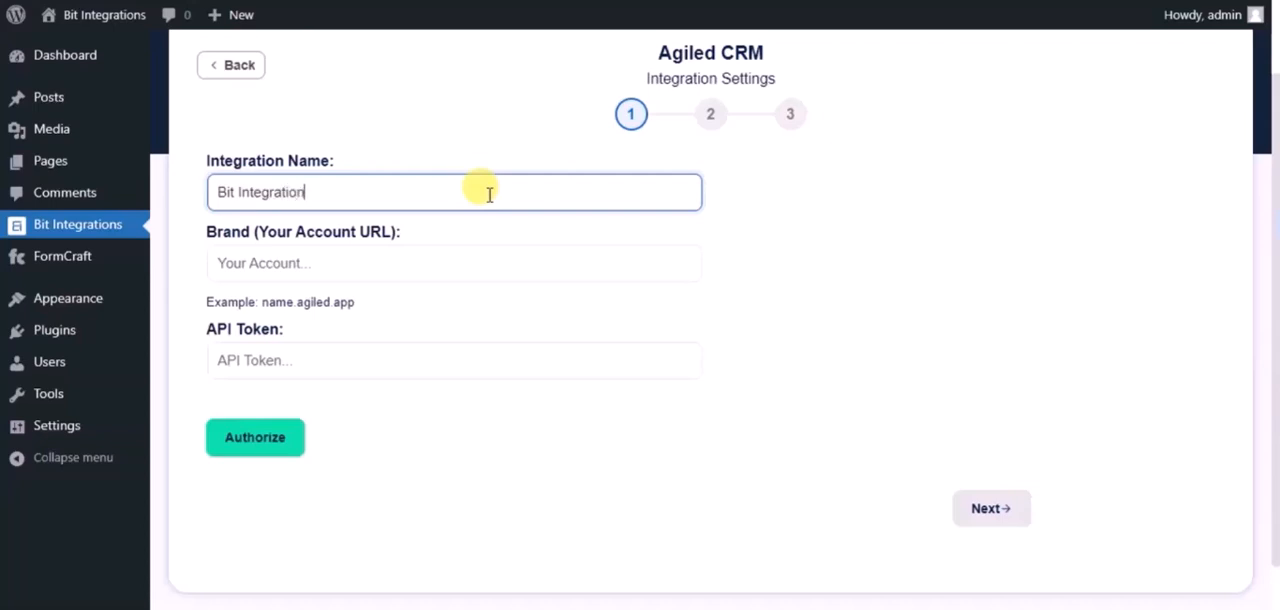
pyautogui.write('s')
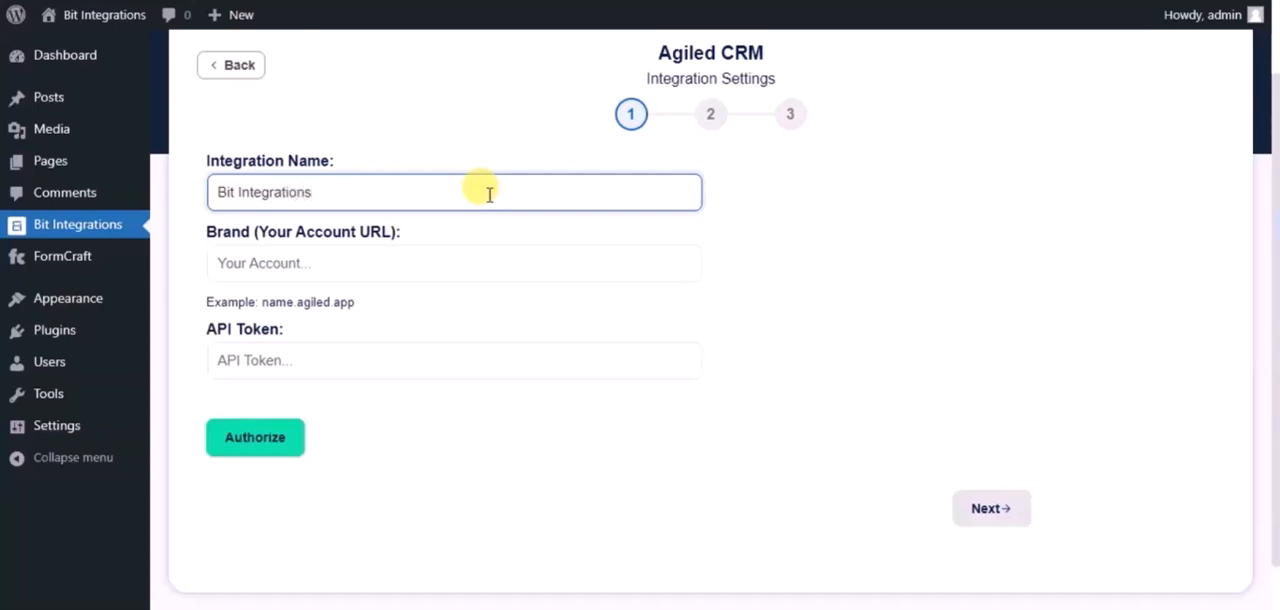
pyautogui.click(454, 264)
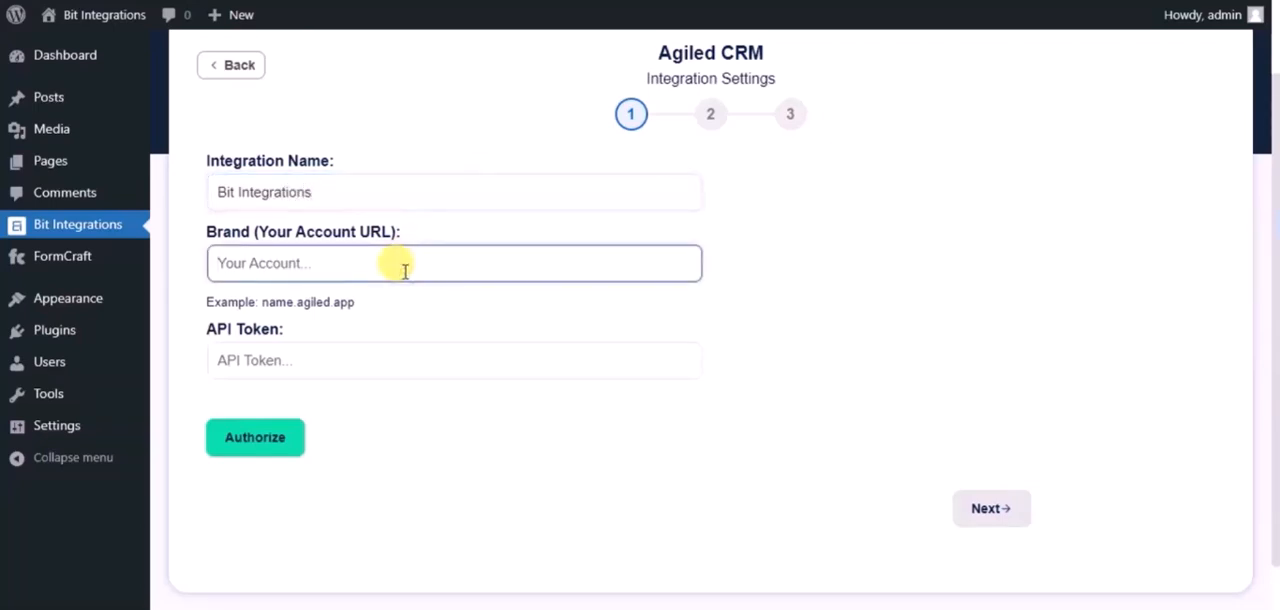
# Enter the account URL bitintegrations.agiled.app and its API token
pyautogui.click(452, 264)
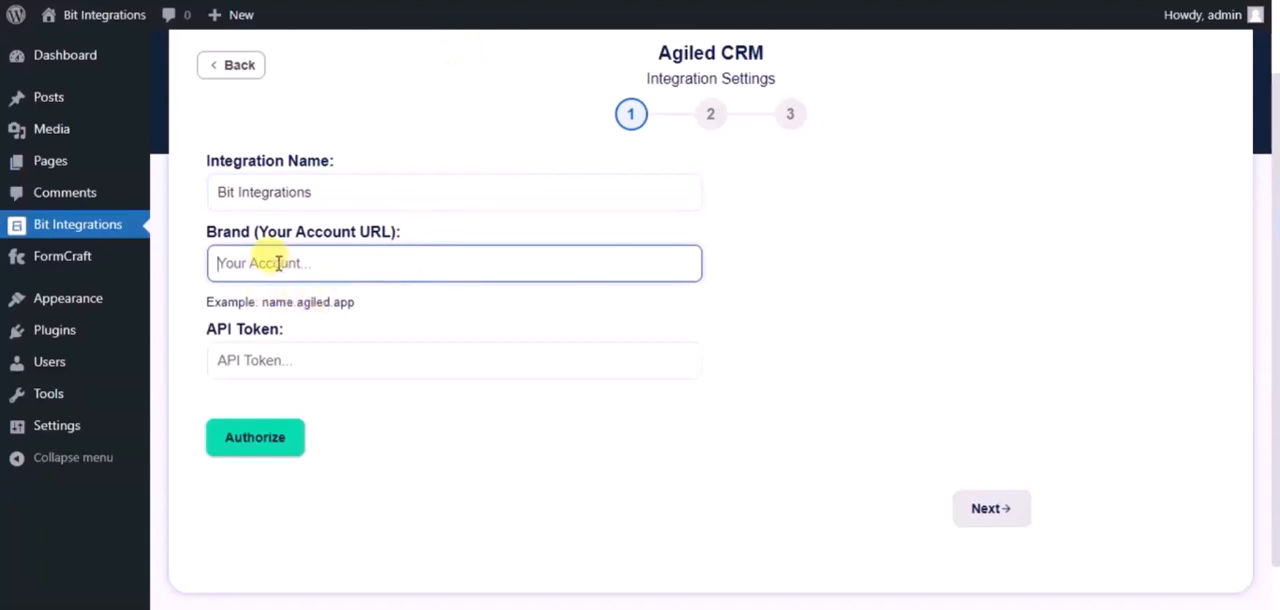
pyautogui.write('bitintegrations.agiled.app')
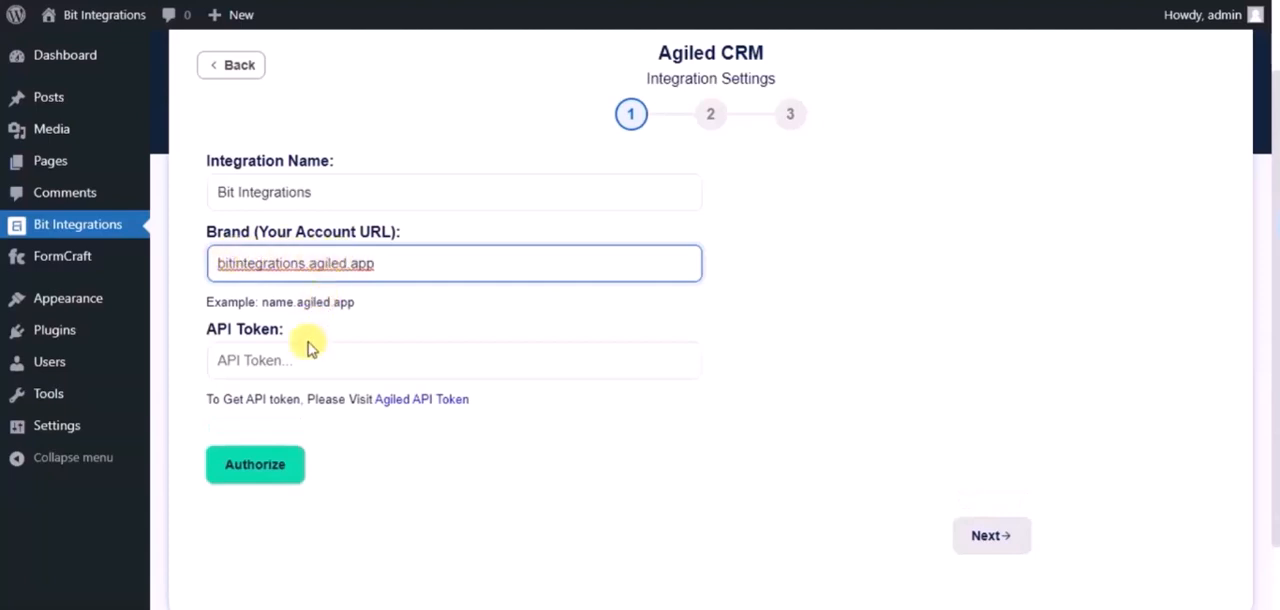
pyautogui.click(450, 360)
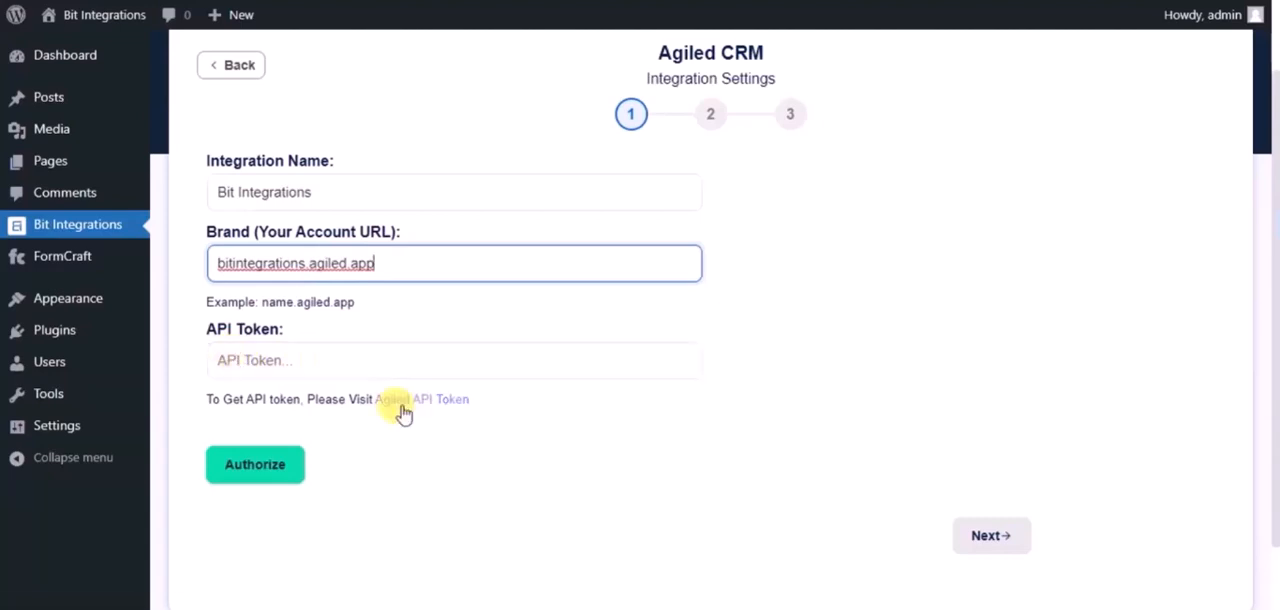
pyautogui.click(420, 400)
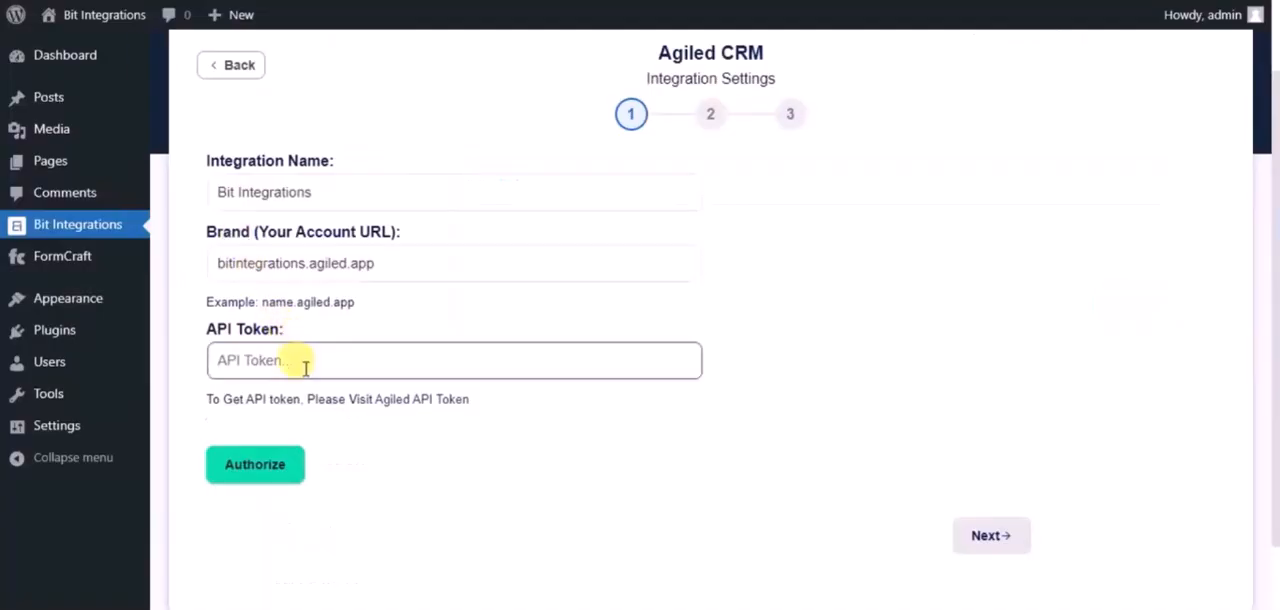
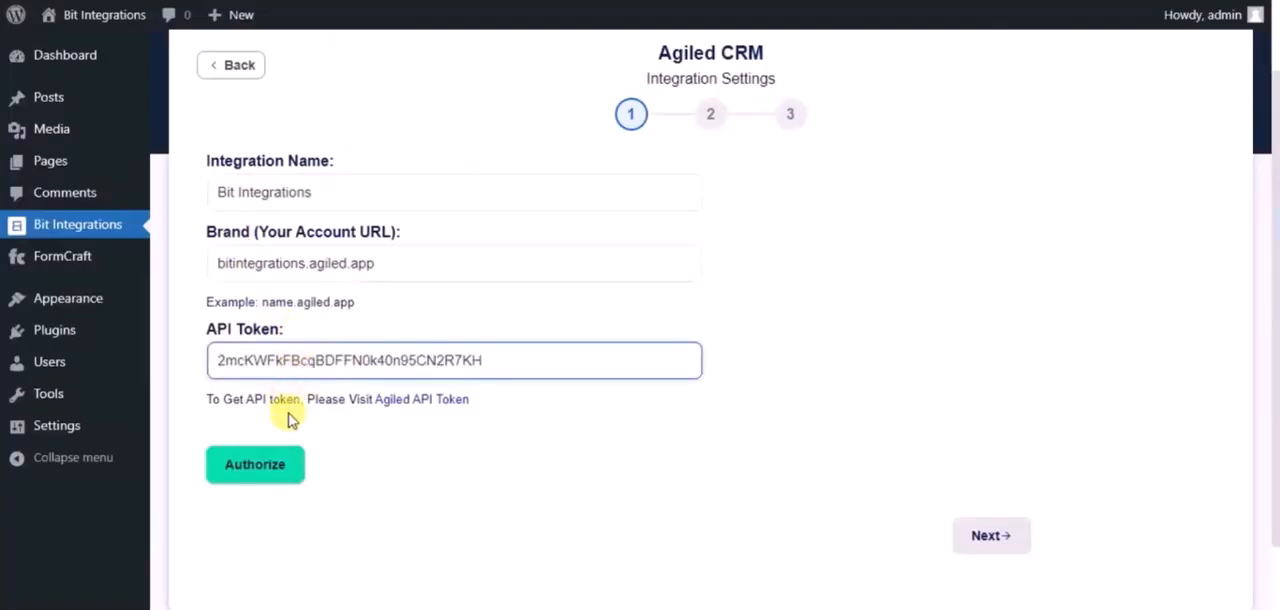
# Authorize the Agiled CRM connection and continue to the action settings
pyautogui.click(256, 464)
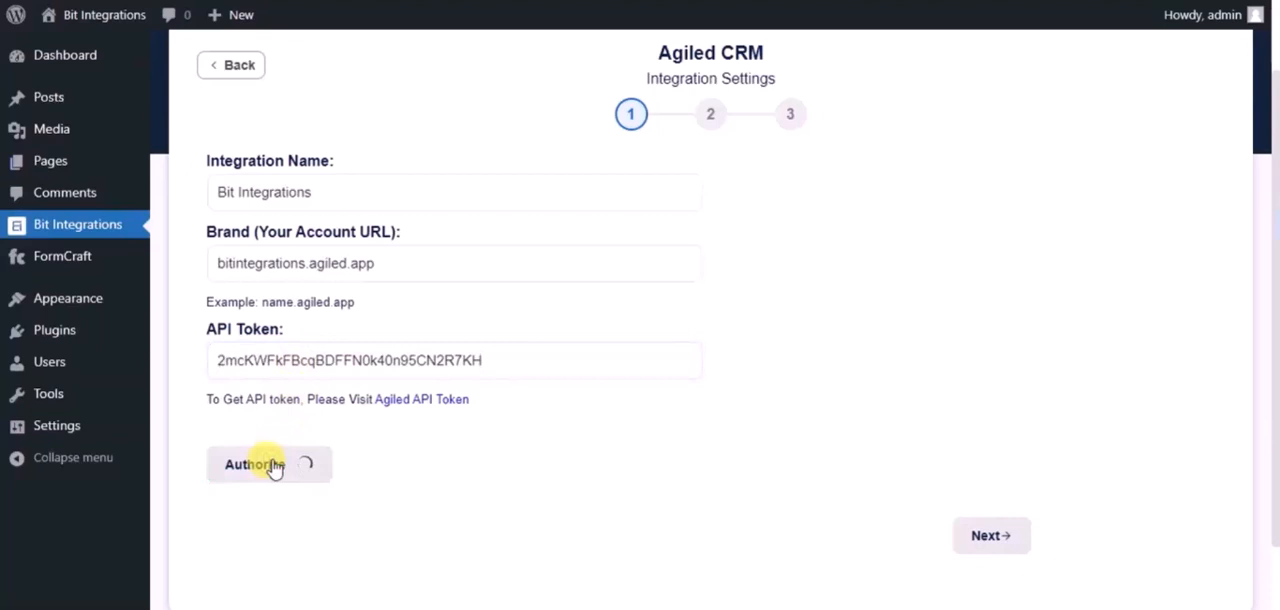
pyautogui.click(268, 464)
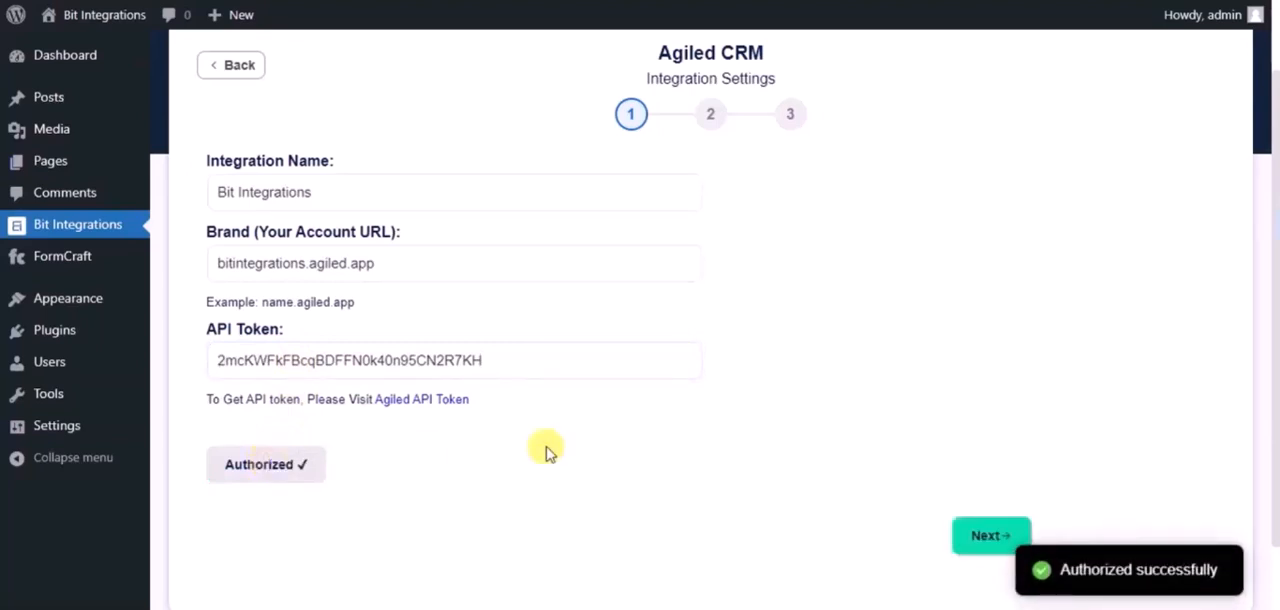
pyautogui.click(992, 536)
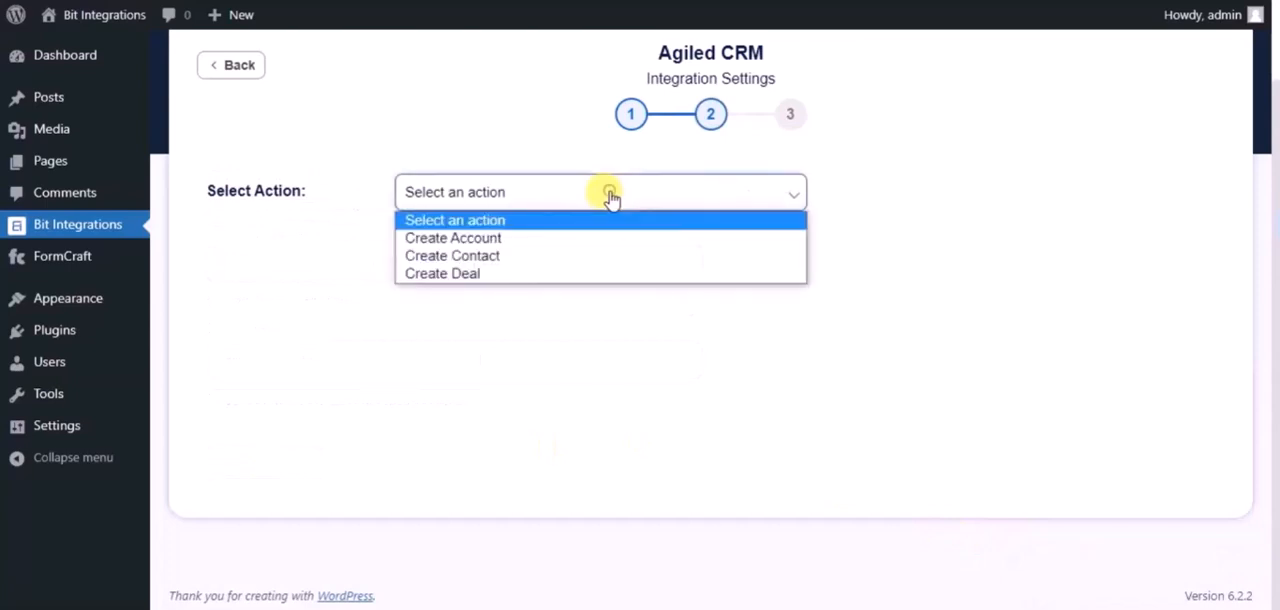
pyautogui.moveTo(500, 256)
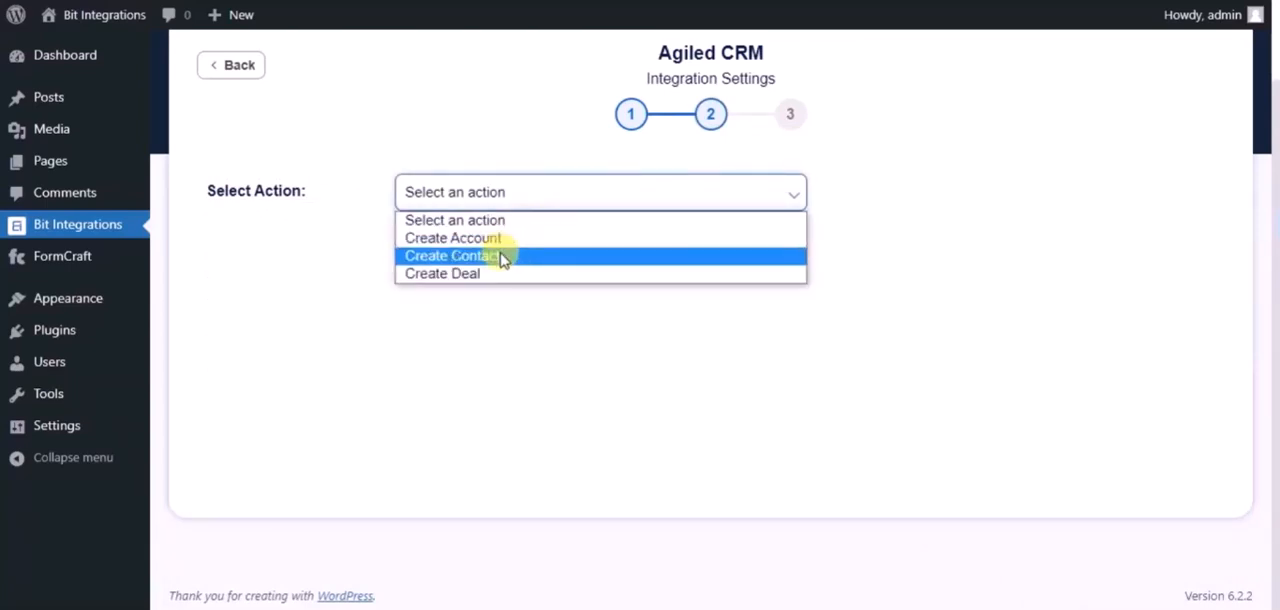
# Set the action to Create Contact with the Lead role
pyautogui.click(456, 256)
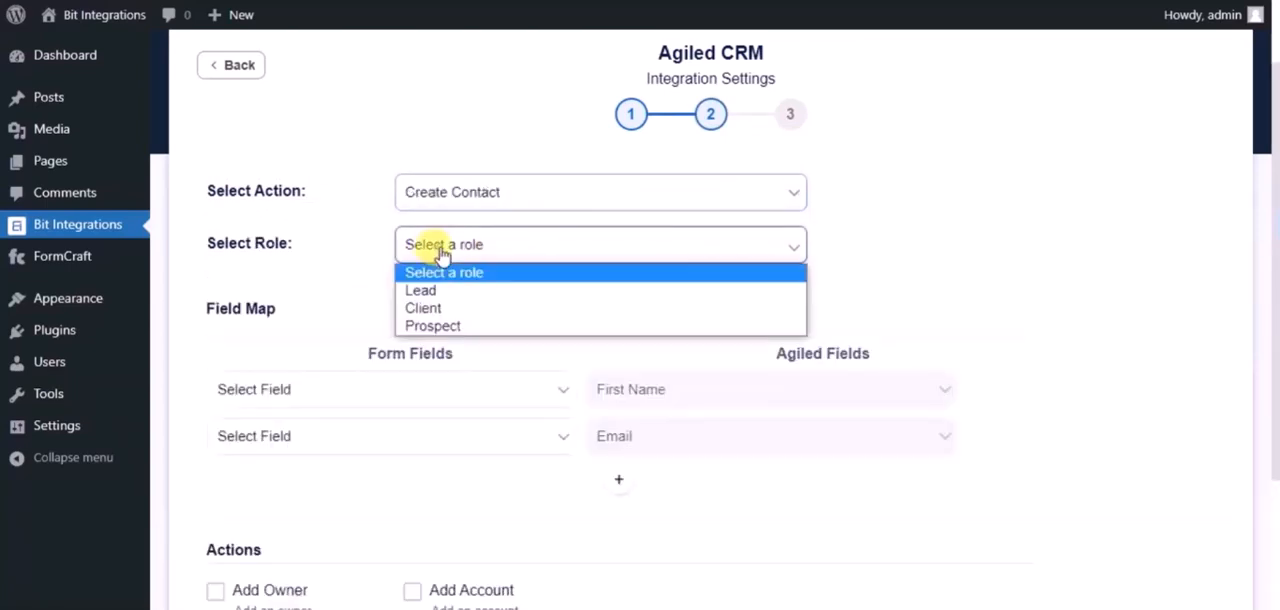
pyautogui.click(420, 290)
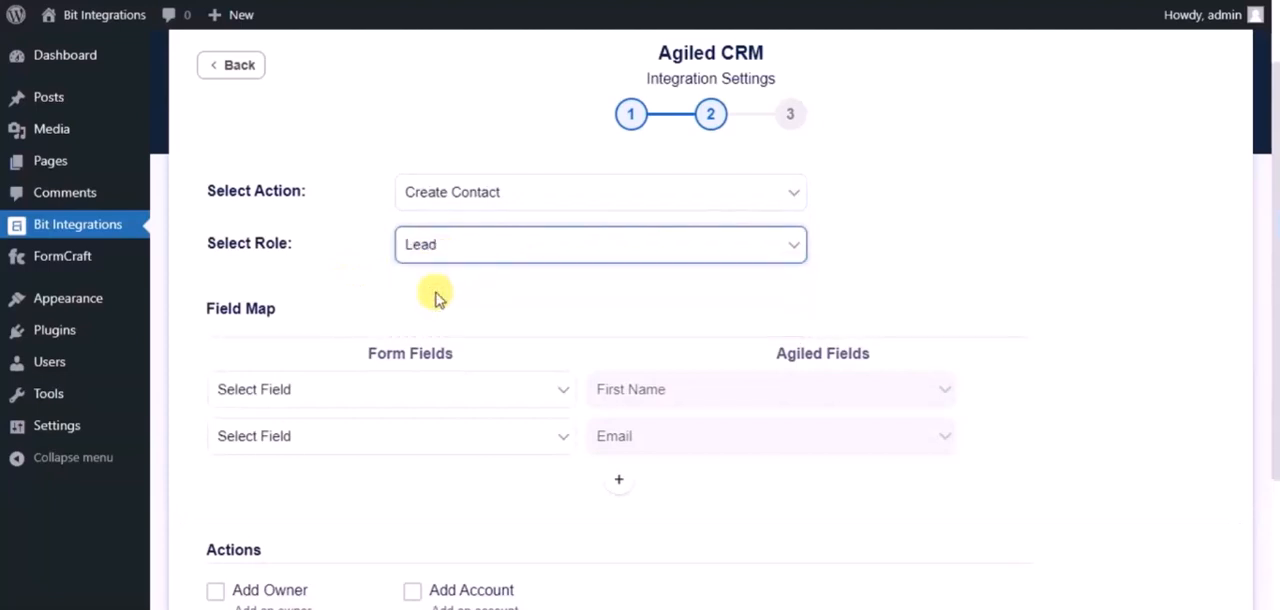
pyautogui.click(390, 388)
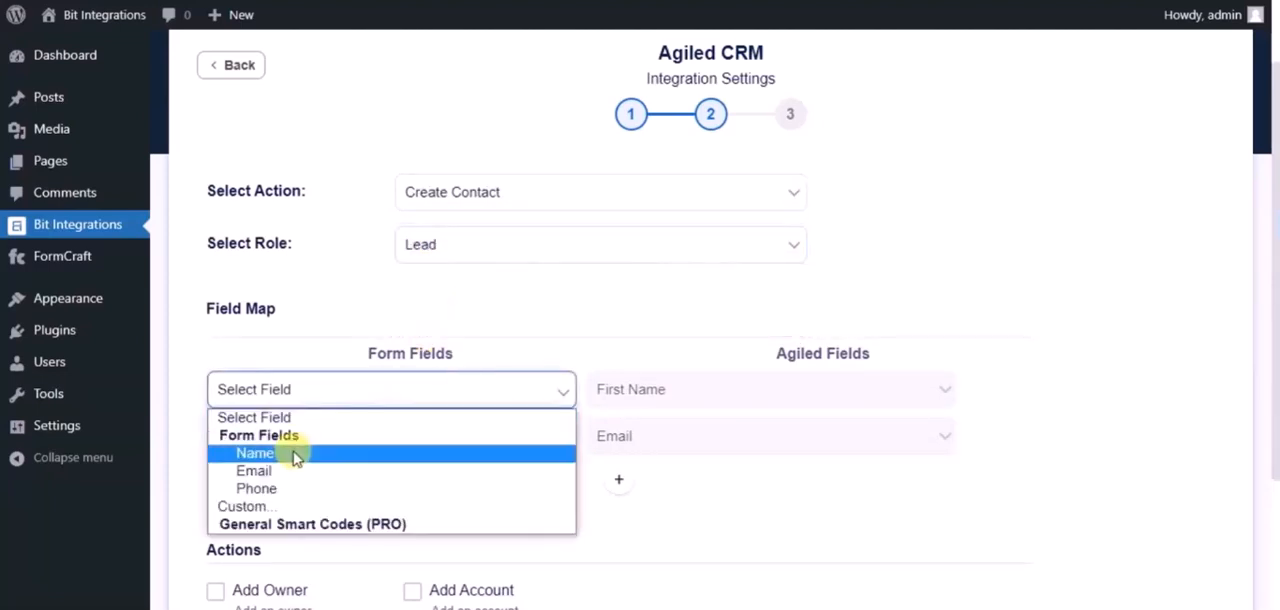
# Map Name→First Name, Email→Email and Phone→Phone, then continue to the final step
pyautogui.click(256, 452)
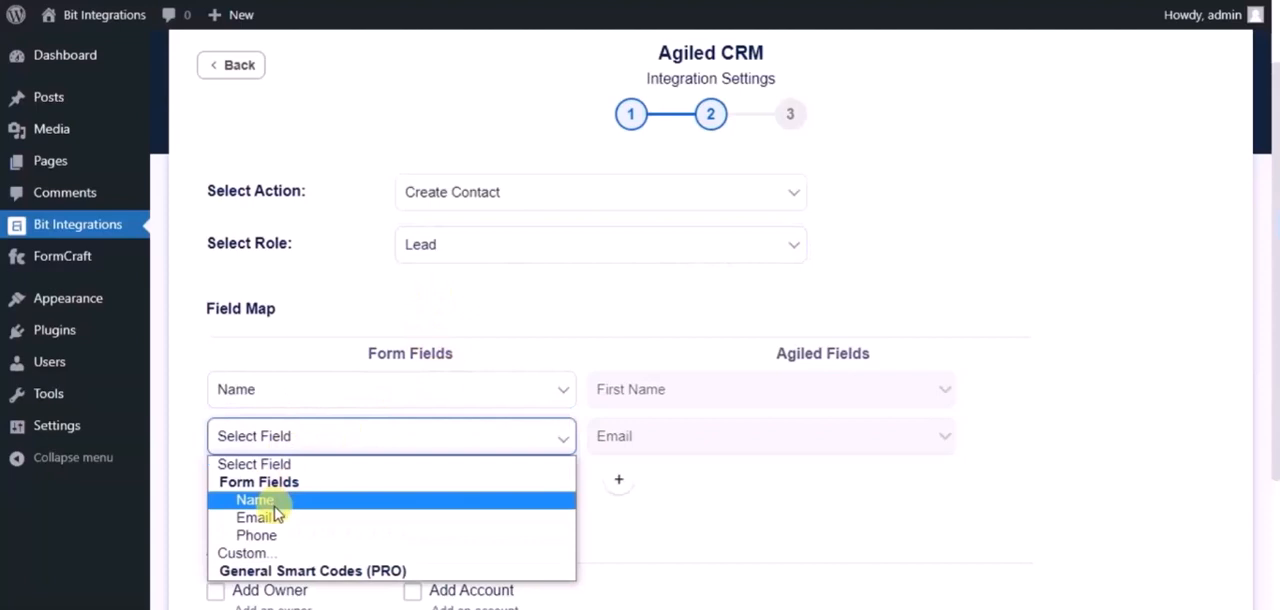
pyautogui.click(252, 516)
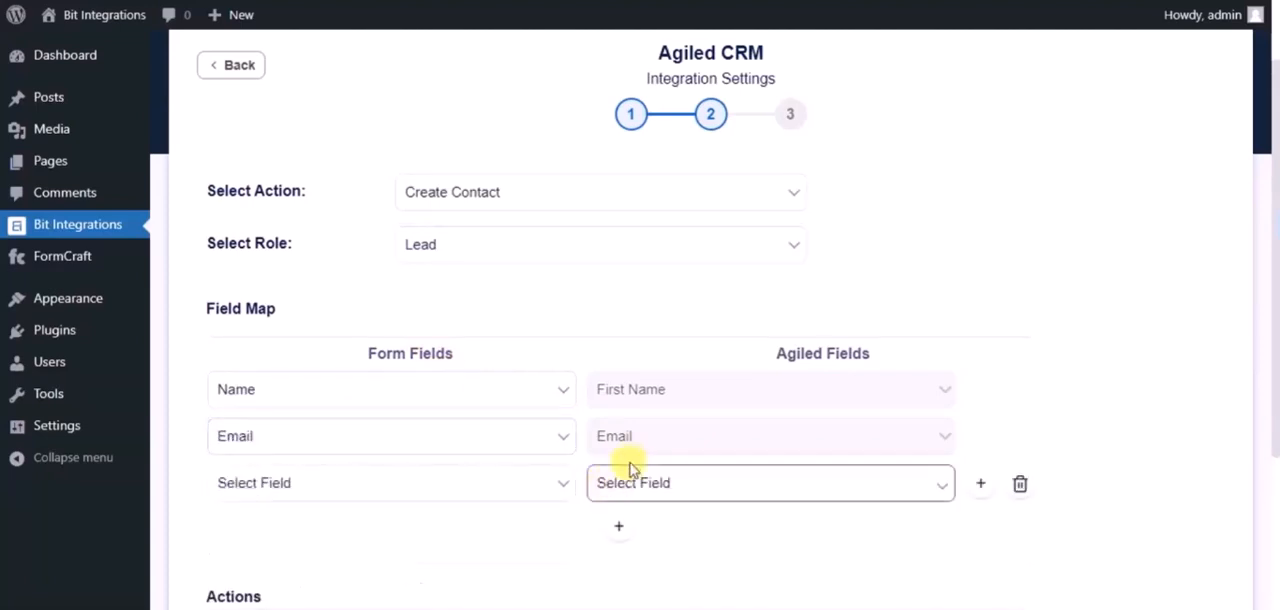
pyautogui.click(768, 484)
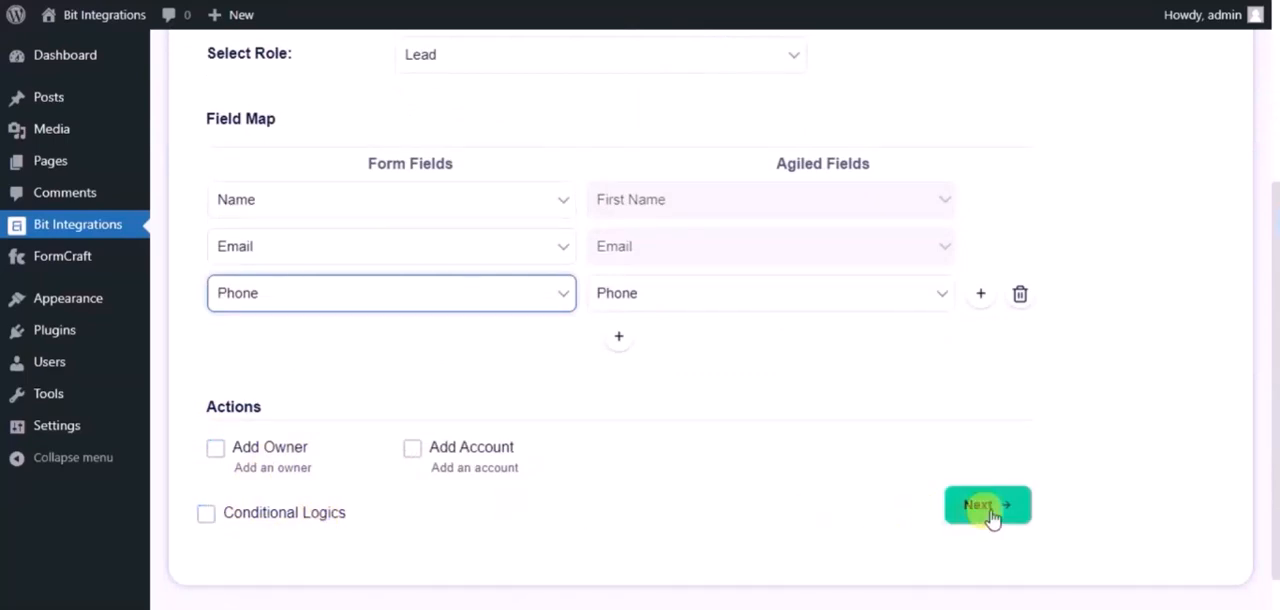
pyautogui.click(988, 504)
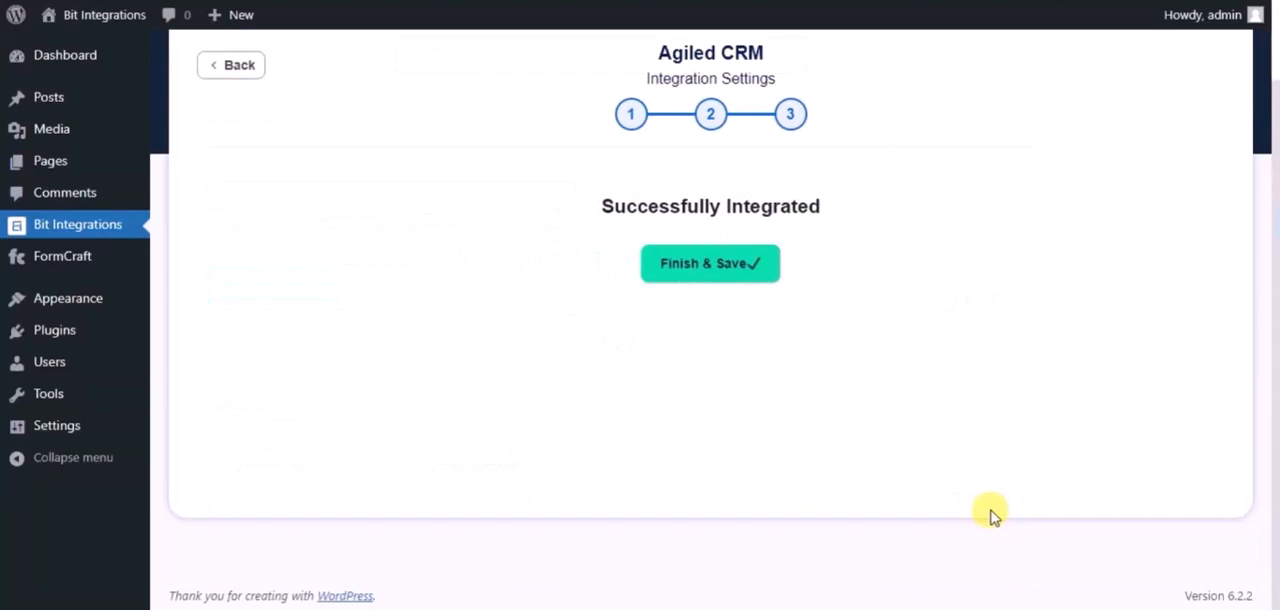
pyautogui.moveTo(782, 388)
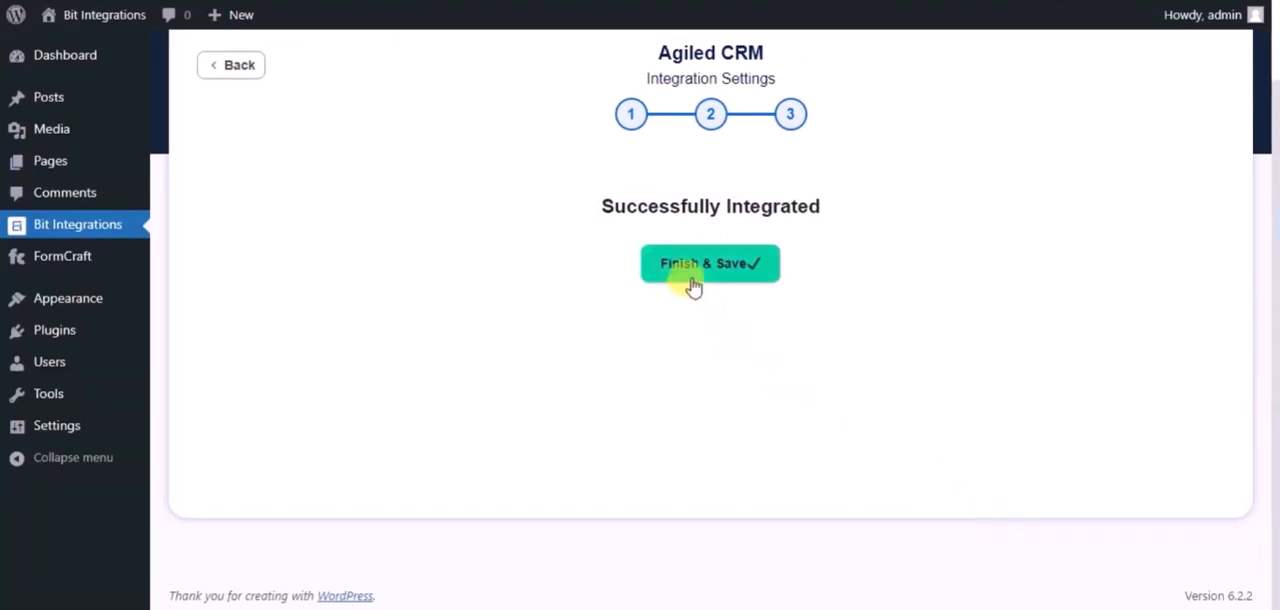
# Finish and save the completed Agiled CRM integration
pyautogui.click(708, 264)
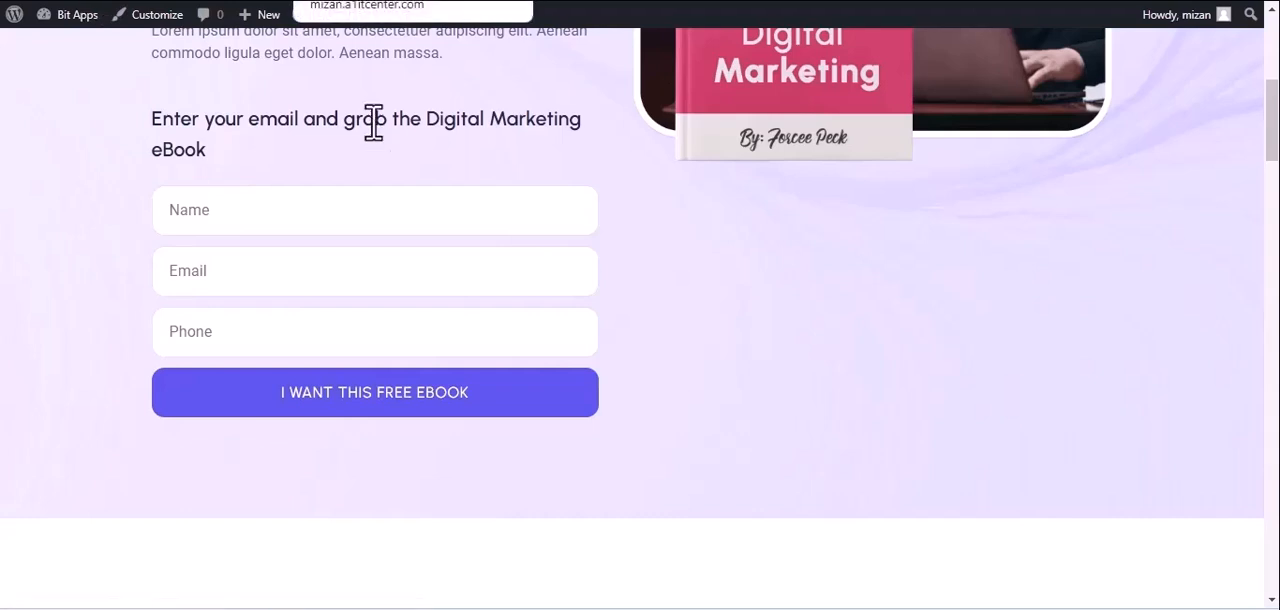
# Submit the ebook form with a name, supp email and phone 444555666
pyautogui.click(374, 210)
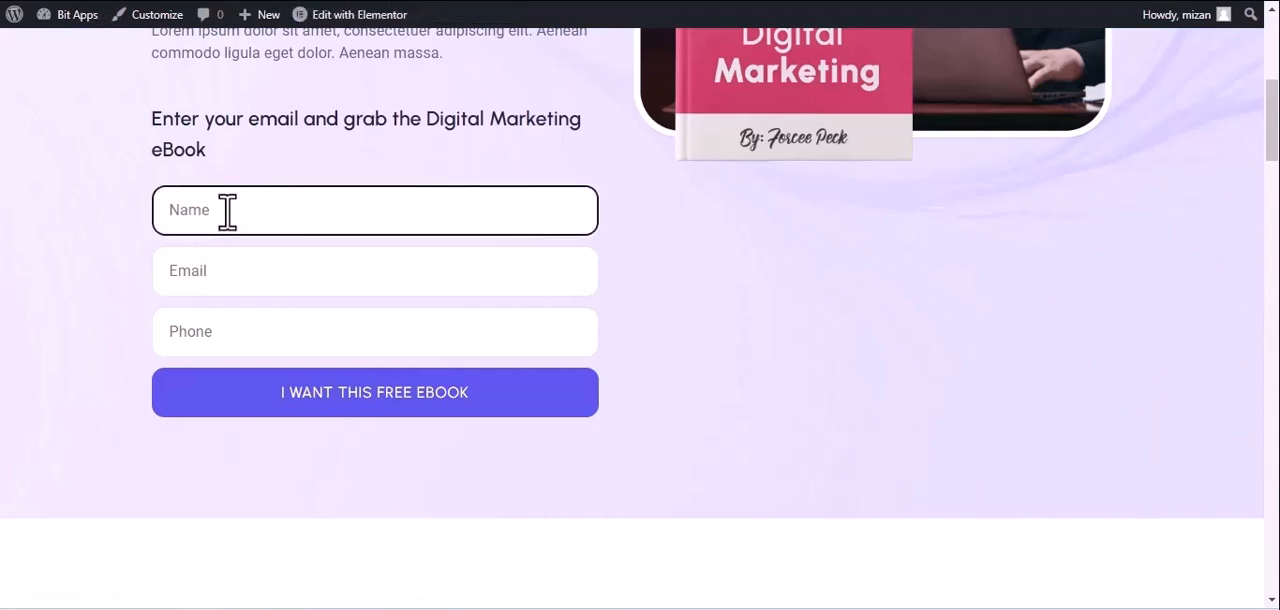
pyautogui.write('Bit integratio')
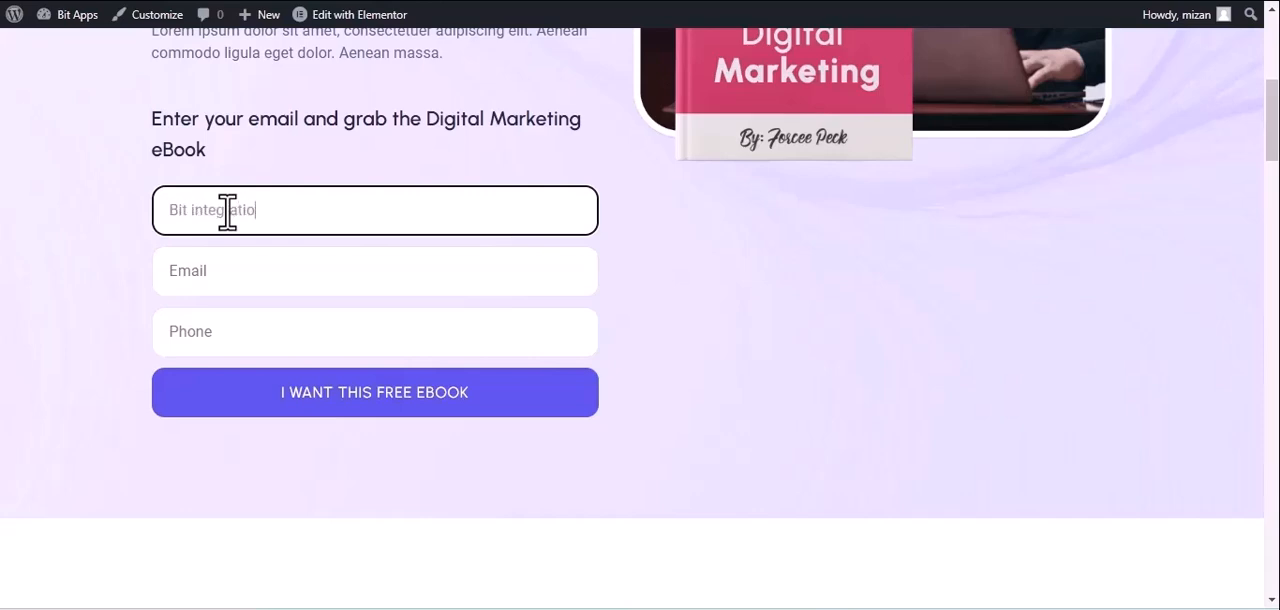
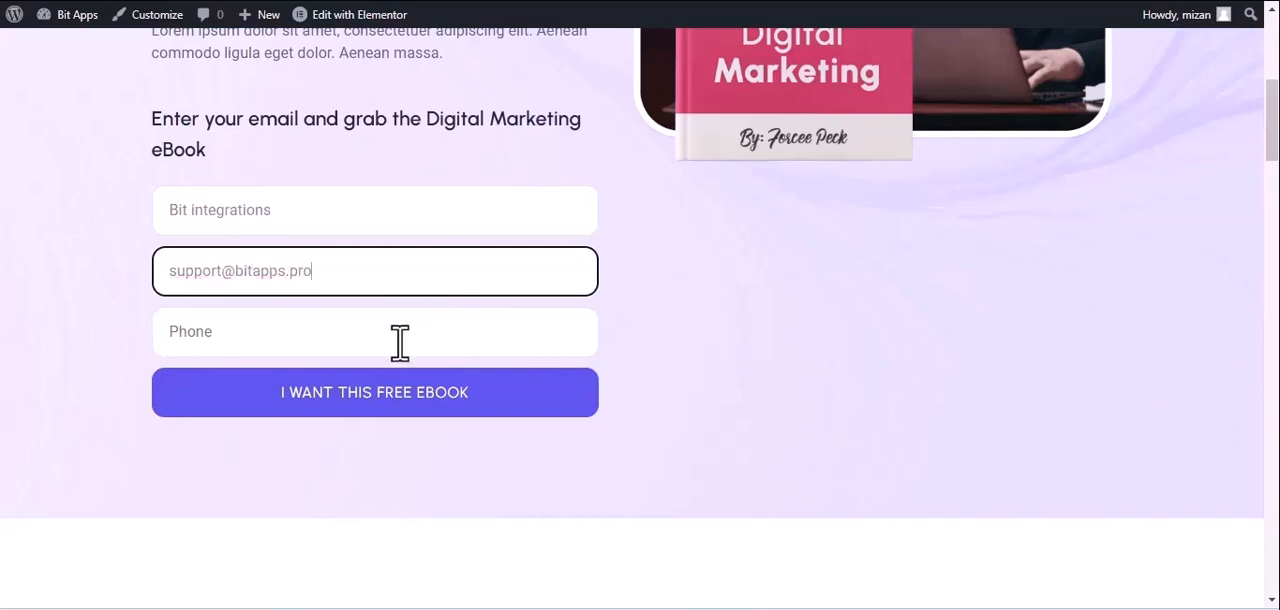
pyautogui.write('444555666')
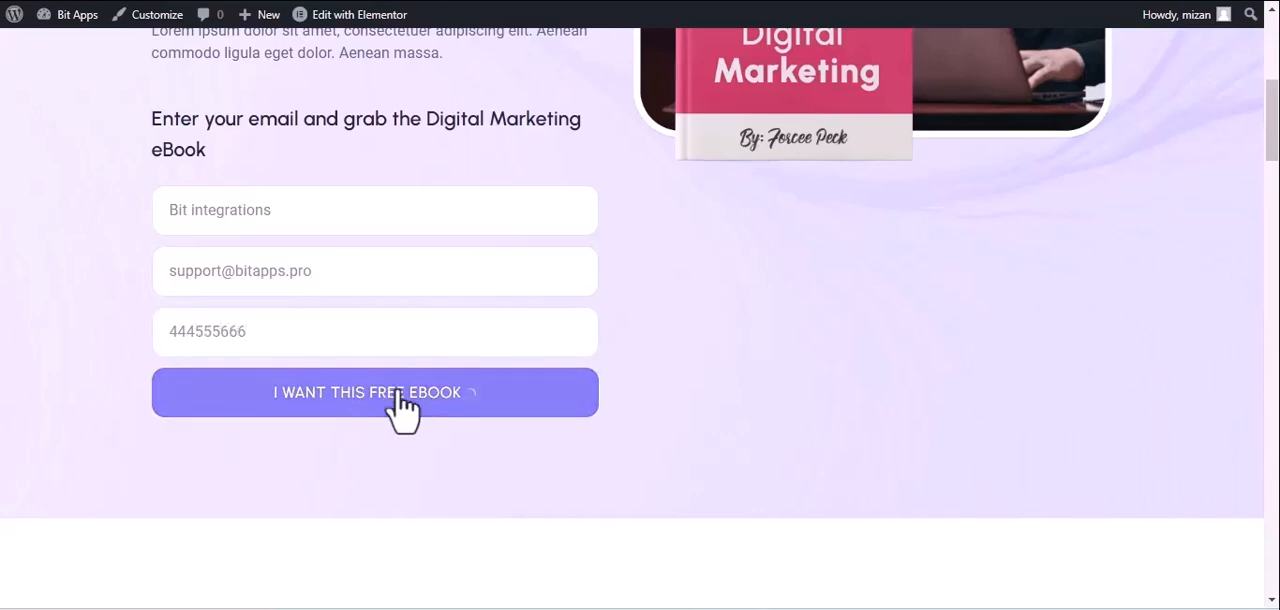
pyautogui.click(374, 392)
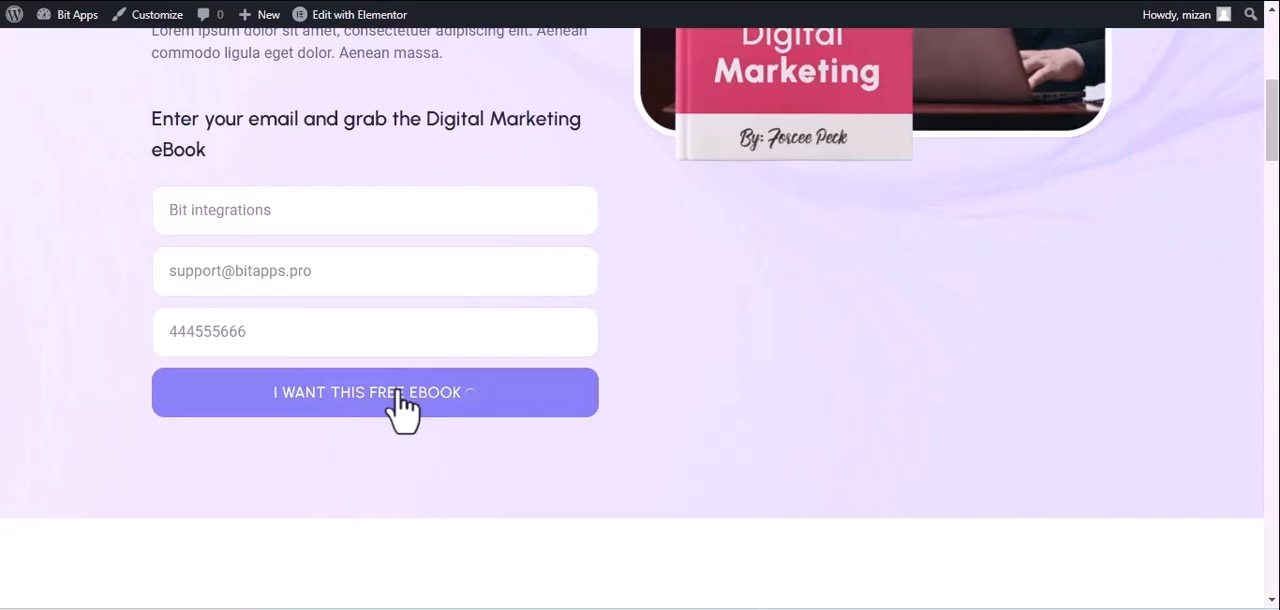
pyautogui.click(376, 392)
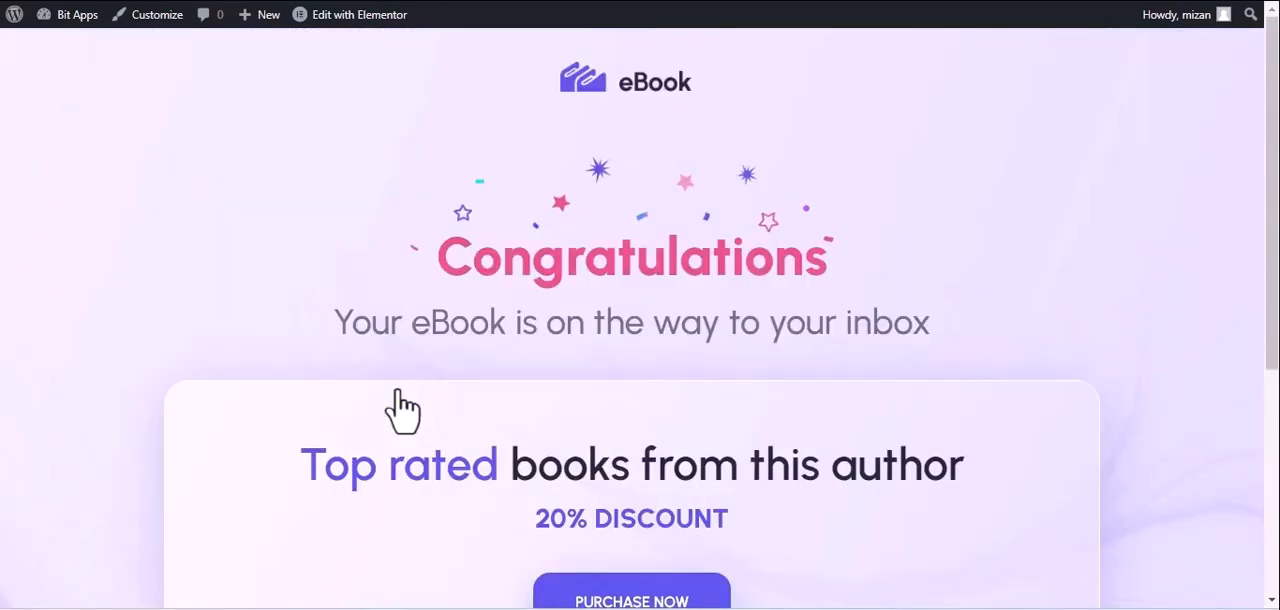
pyautogui.moveTo(376, 250)
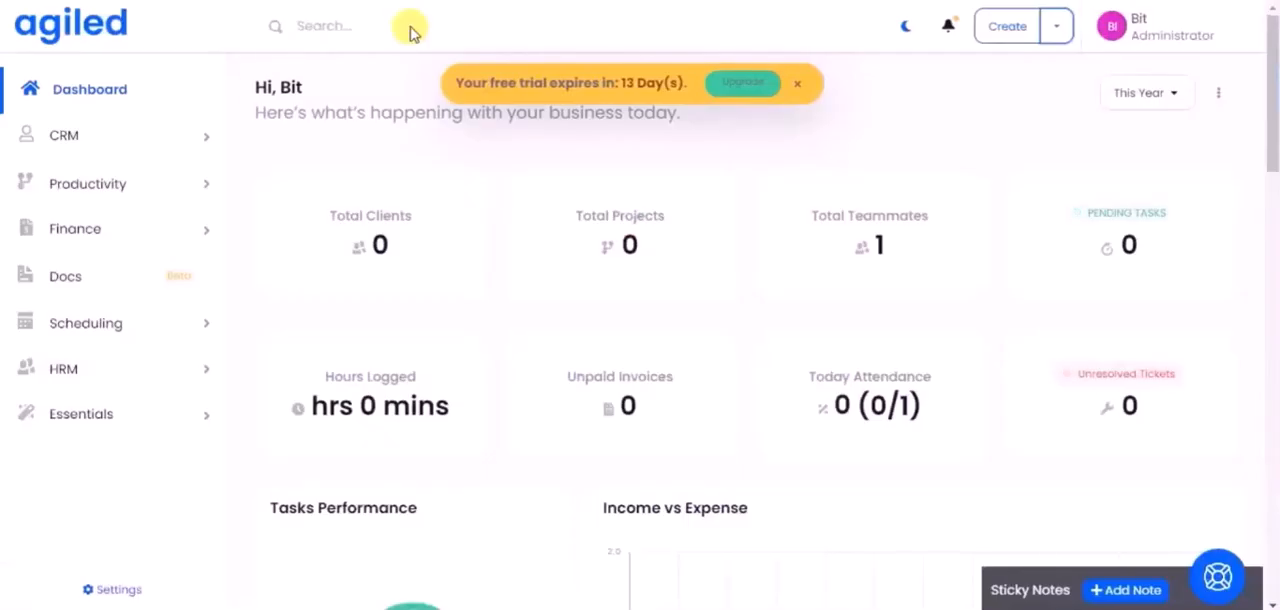
# Open CRM > Contacts and the new Bit Integrations lead contact record
pyautogui.click(64, 136)
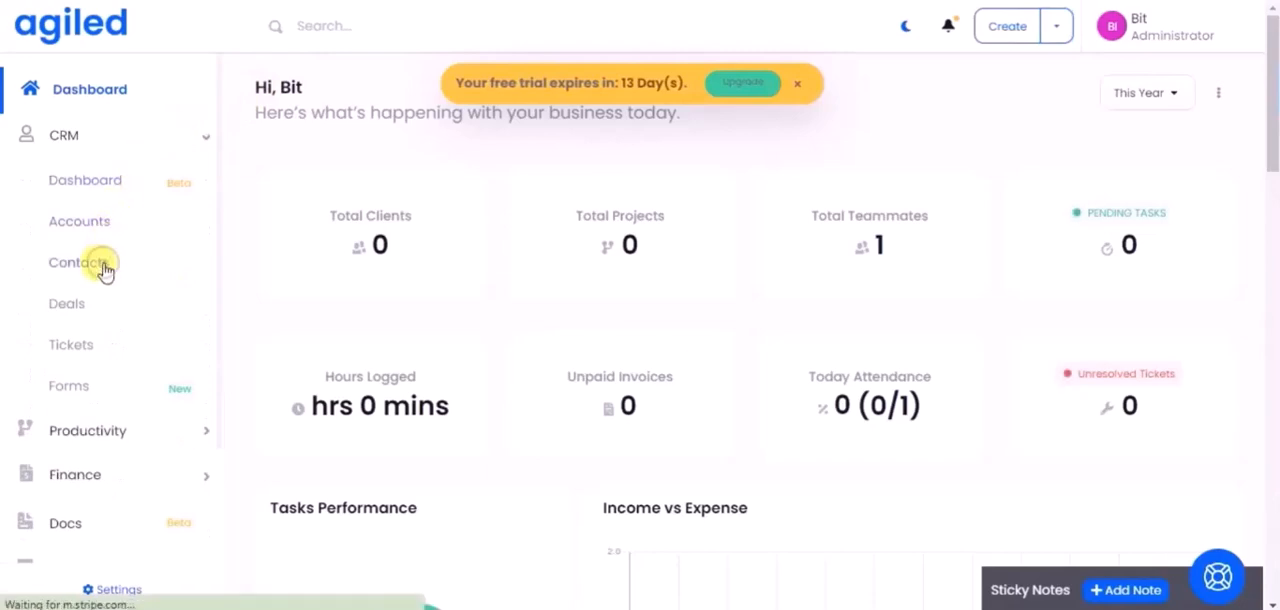
pyautogui.click(80, 262)
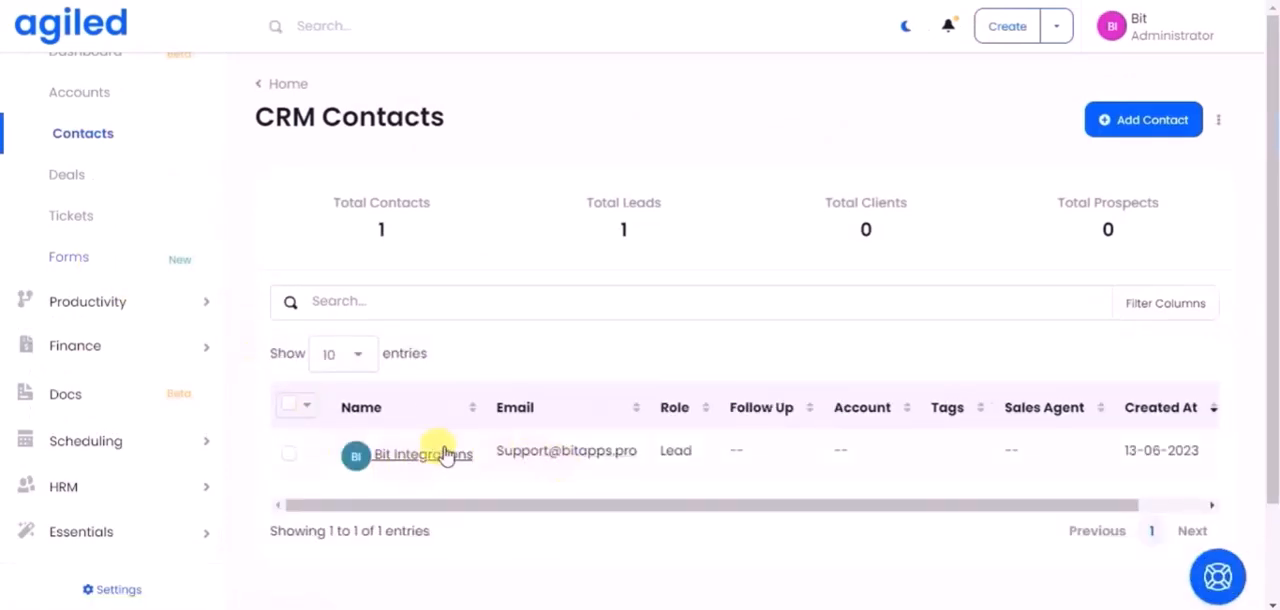
pyautogui.click(424, 454)
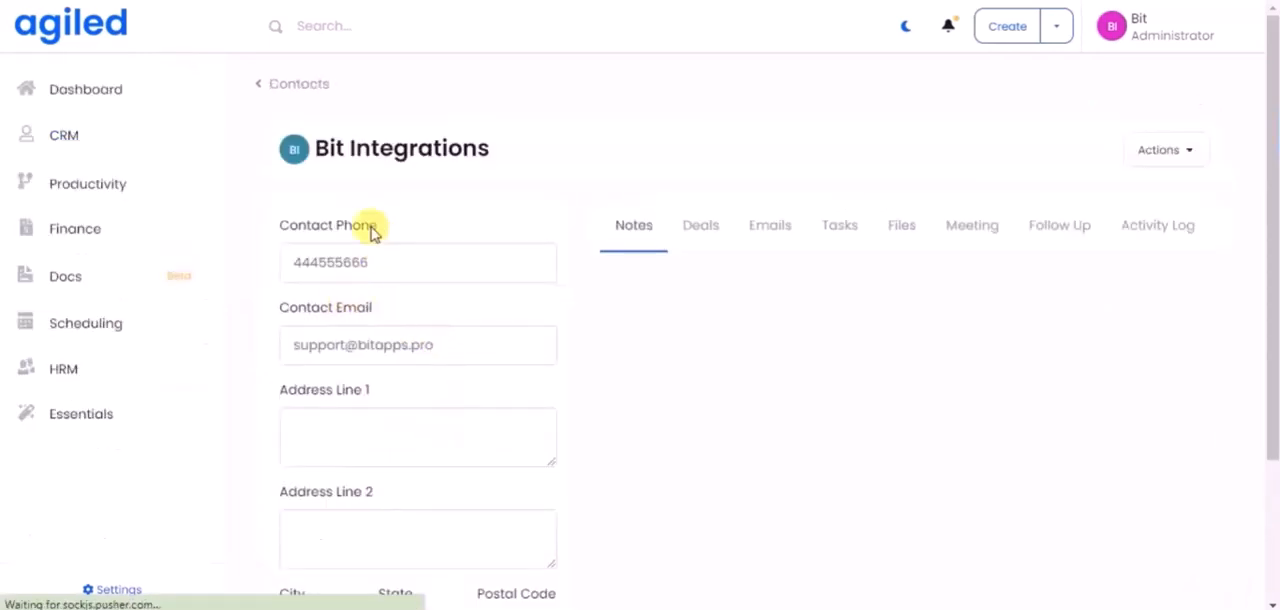
pyautogui.moveTo(300, 244)
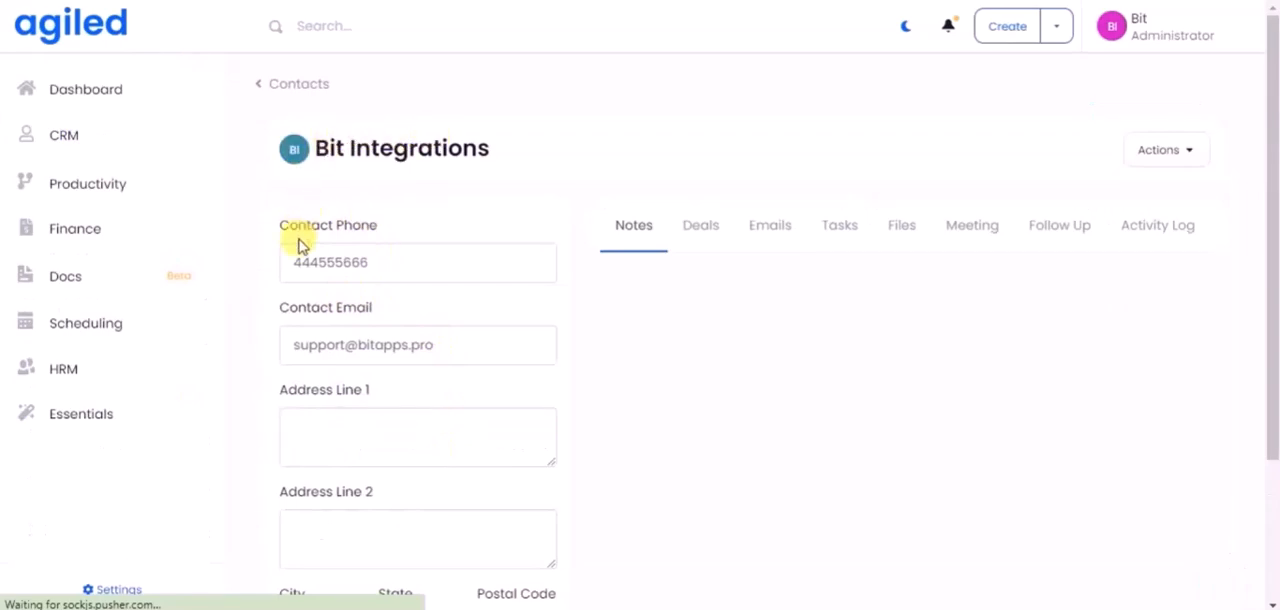